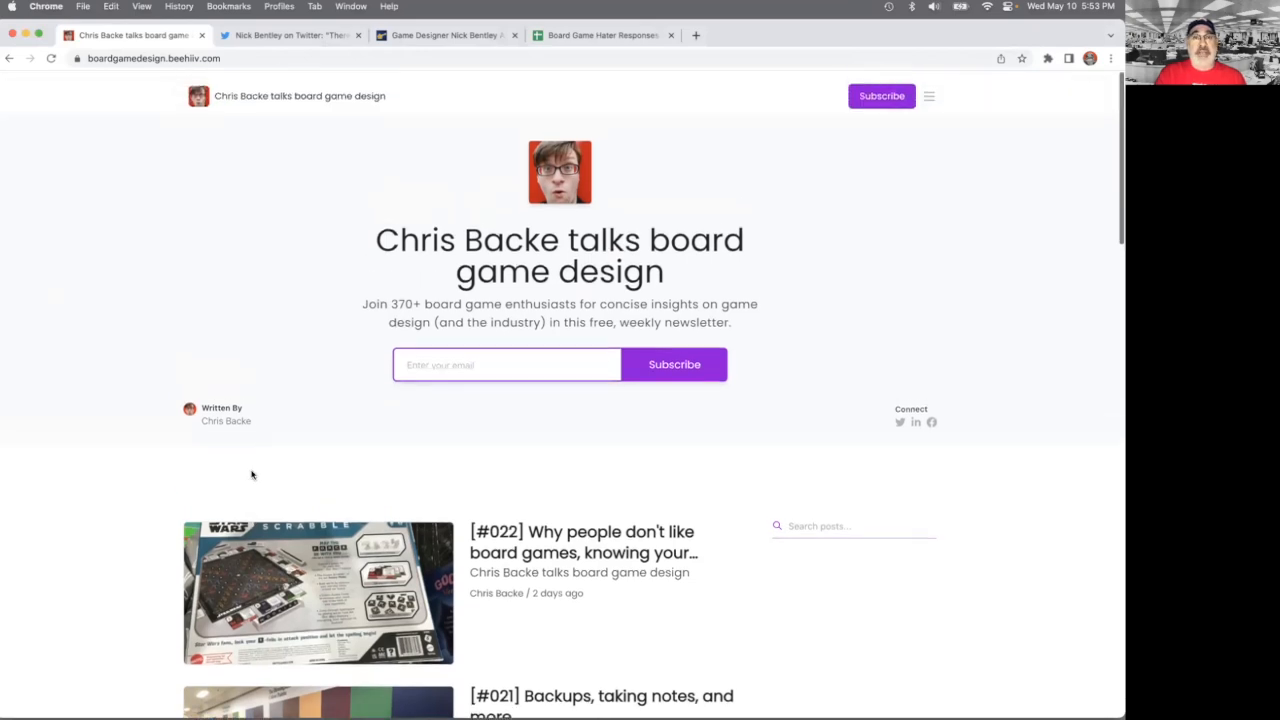
- Switch to Nick Bentley's Twitter thread summarizing 440 responses on disliking board games
{"action": "scroll", "scroll_direction": "down", "scroll_amount": 3}
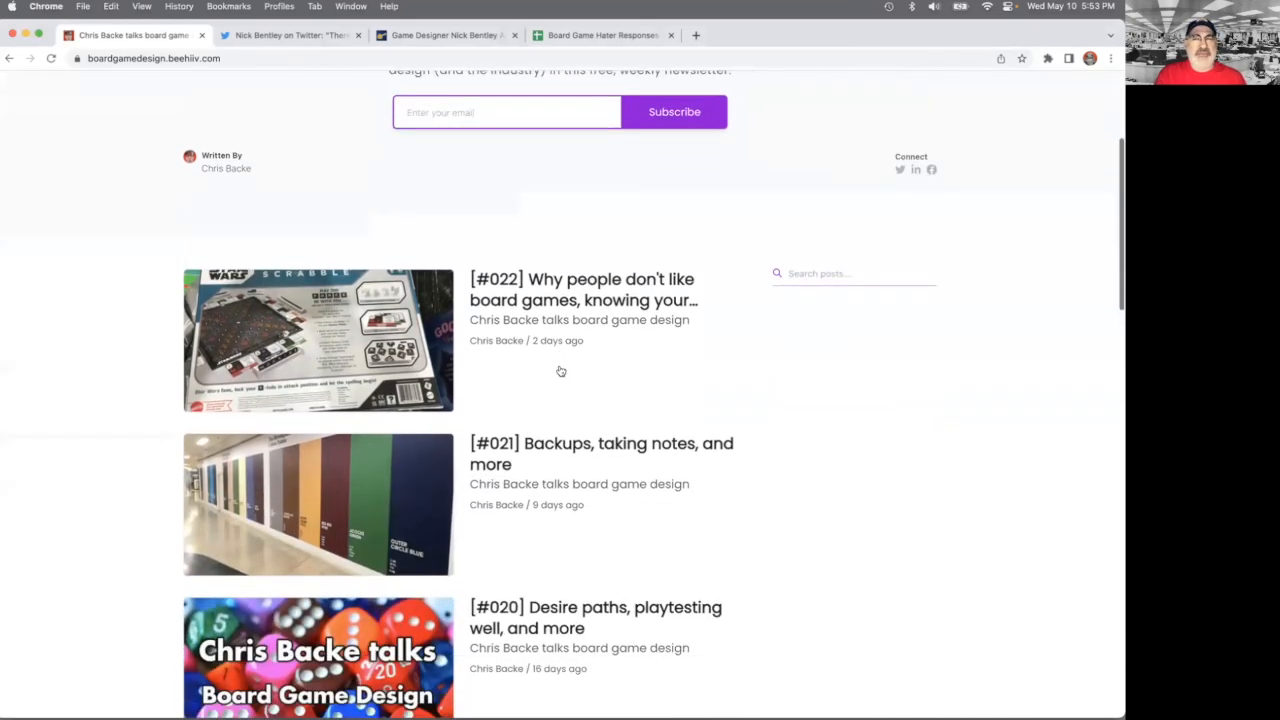
{"action": "scroll", "scroll_direction": "down", "scroll_amount": 3}
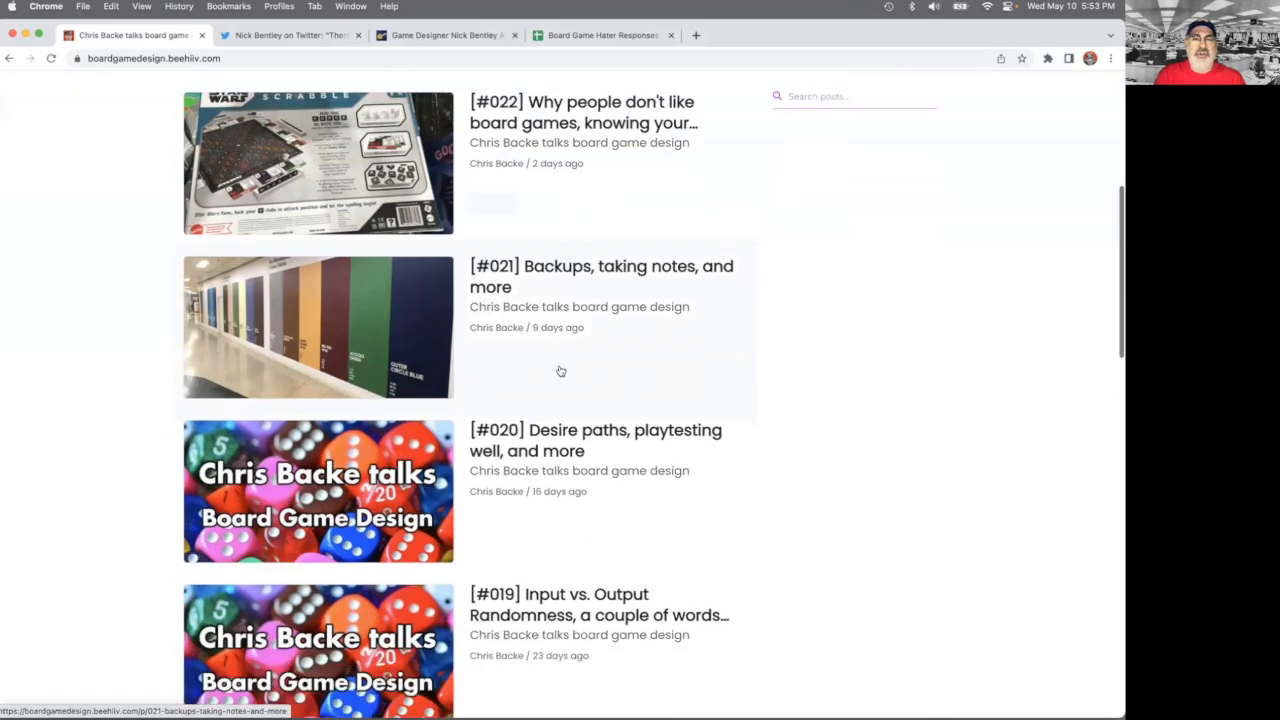
{"action": "scroll", "scroll_direction": "down", "scroll_amount": 3}
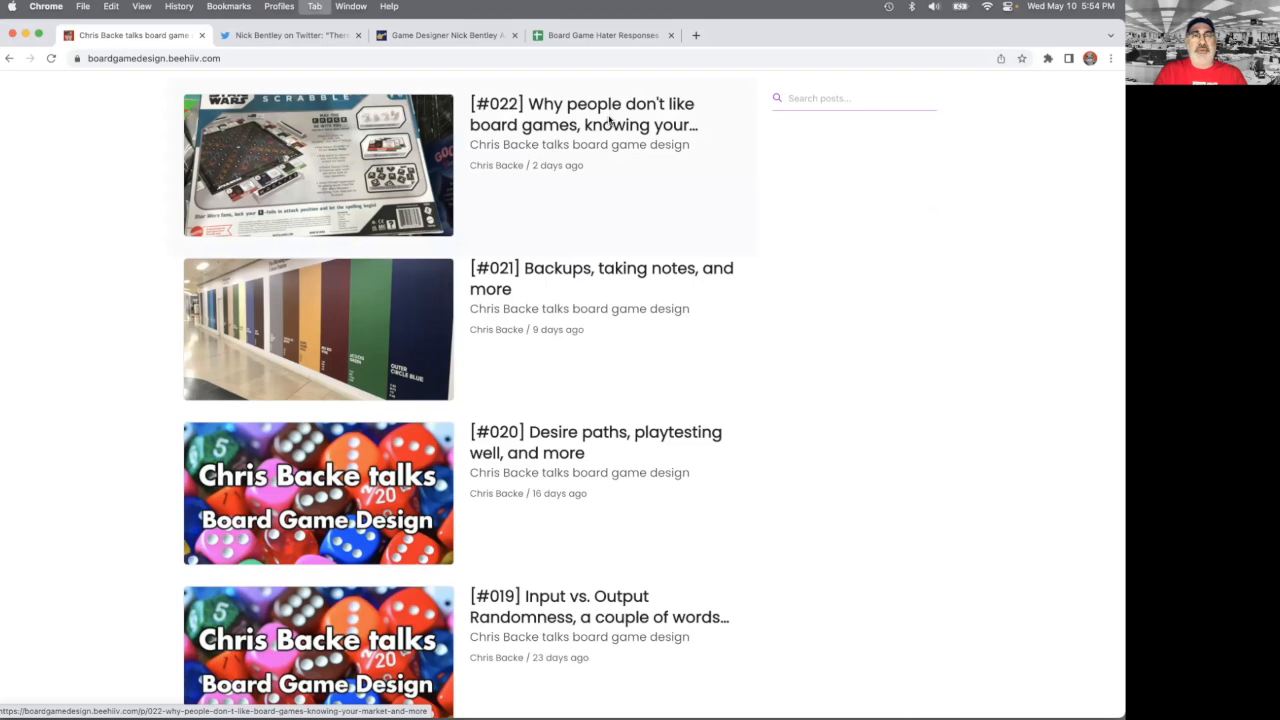
{"action": "left_click", "coordinate": [290, 36]}
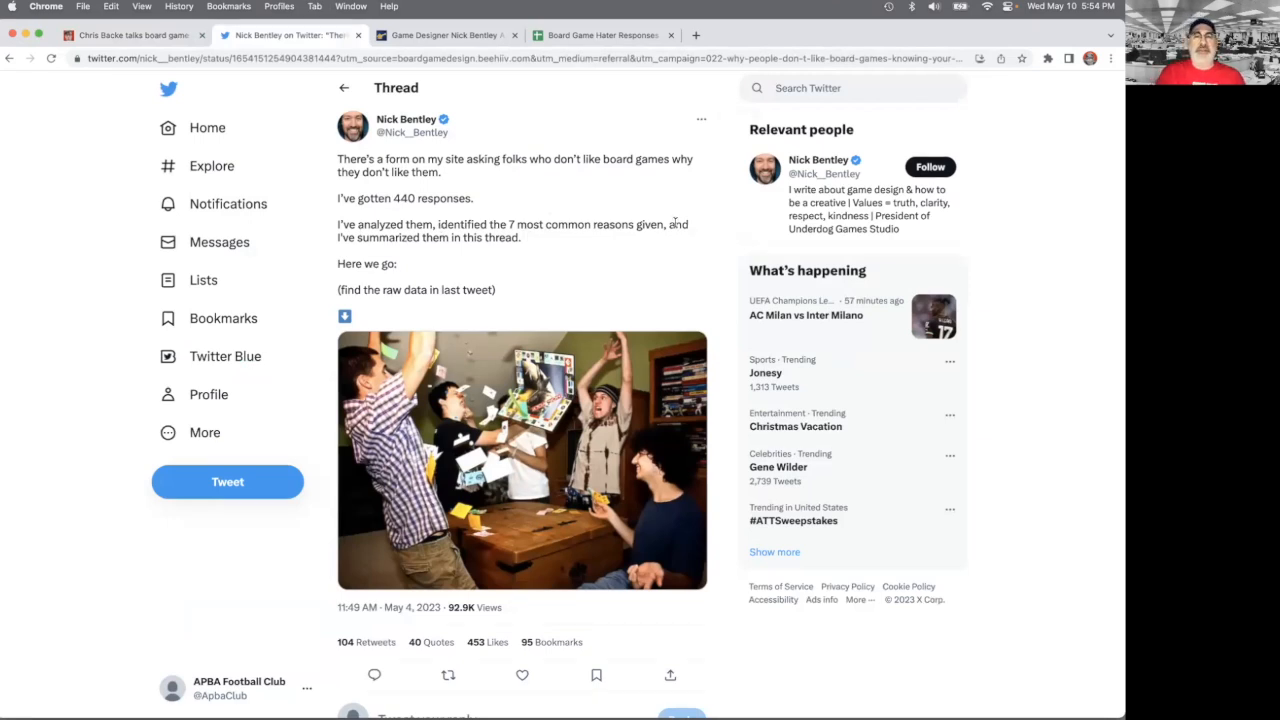
- Show the Meeples Herald article and reach its 'People Gave Their Reasons' numbered list
{"action": "left_click", "coordinate": [444, 36]}
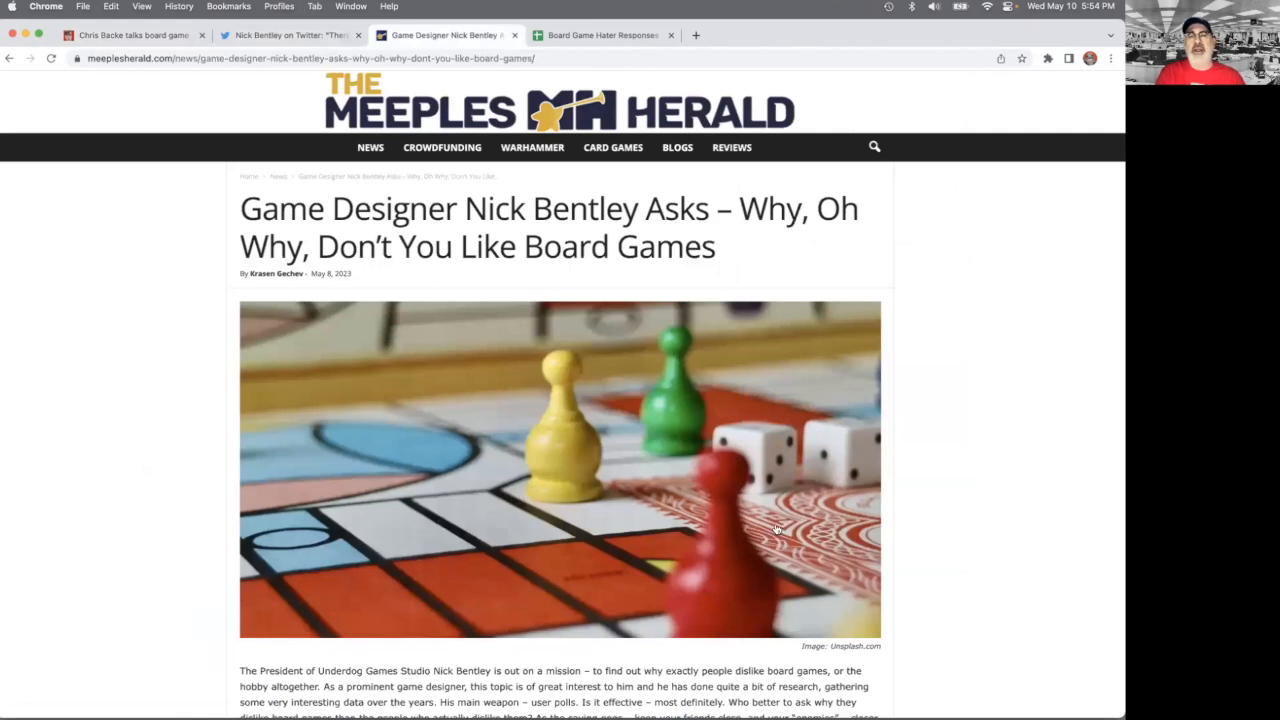
{"action": "scroll", "scroll_direction": "down", "scroll_amount": 3}
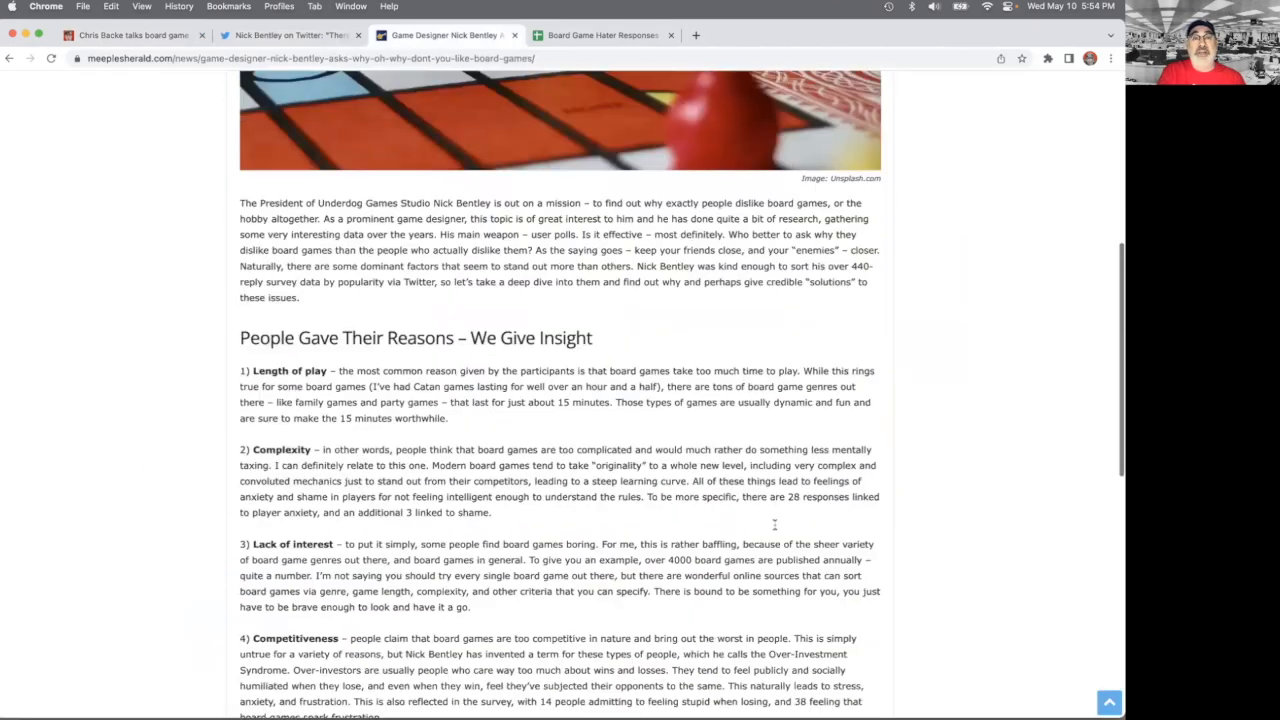
{"action": "scroll", "scroll_direction": "down", "scroll_amount": 3}
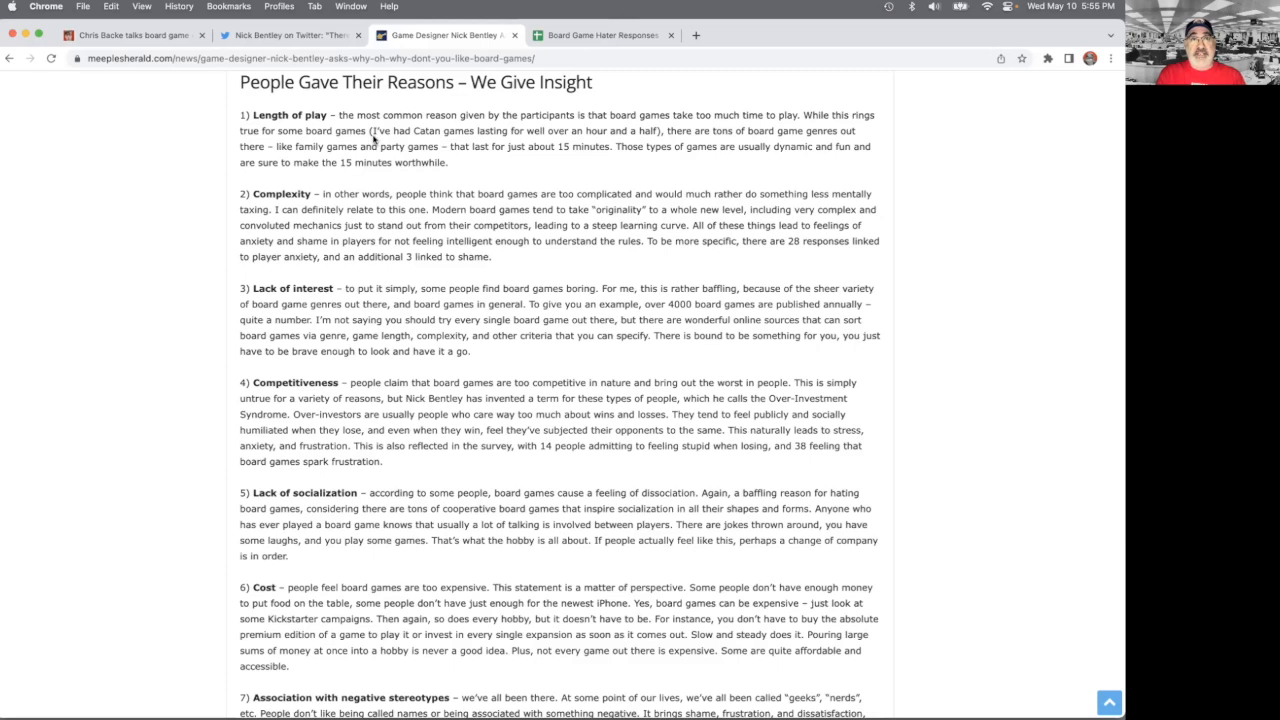
- Select text across the article header while reading the numbered reasons list
{"action": "left_click_drag", "start_coordinate": [372, 130], "coordinate": [650, 130]}
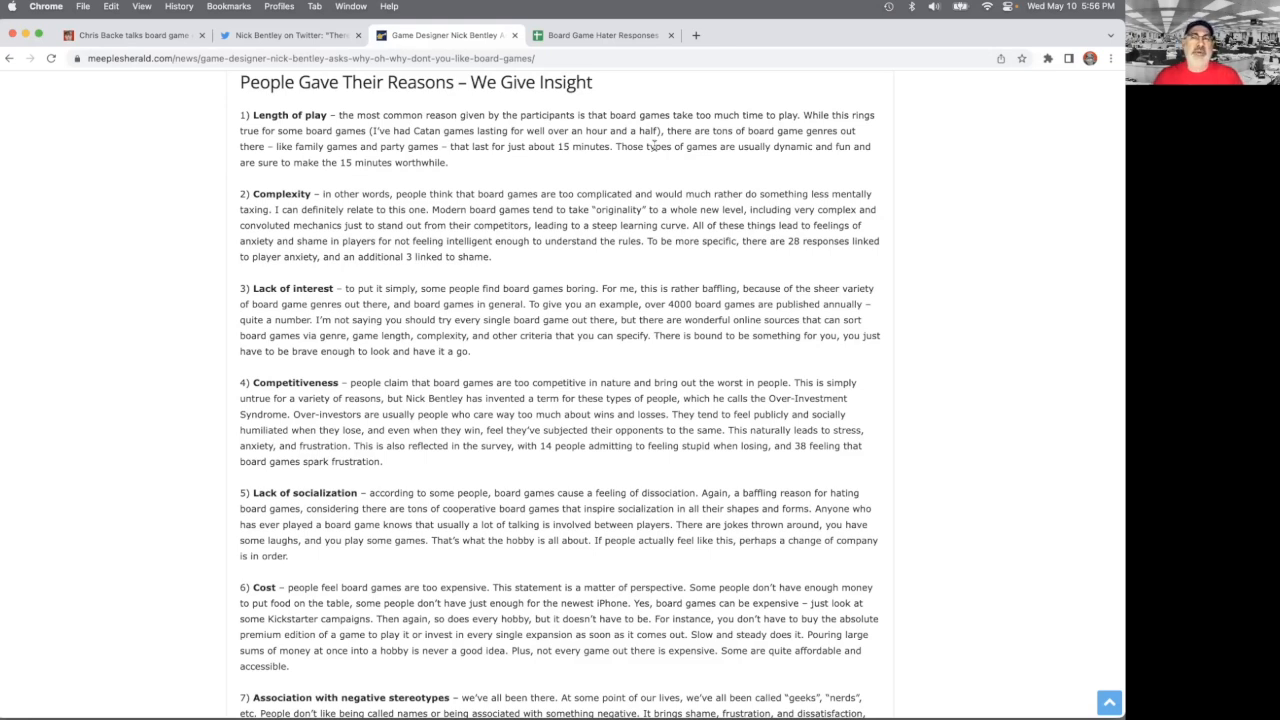
{"action": "mouse_move", "coordinate": [450, 170]}
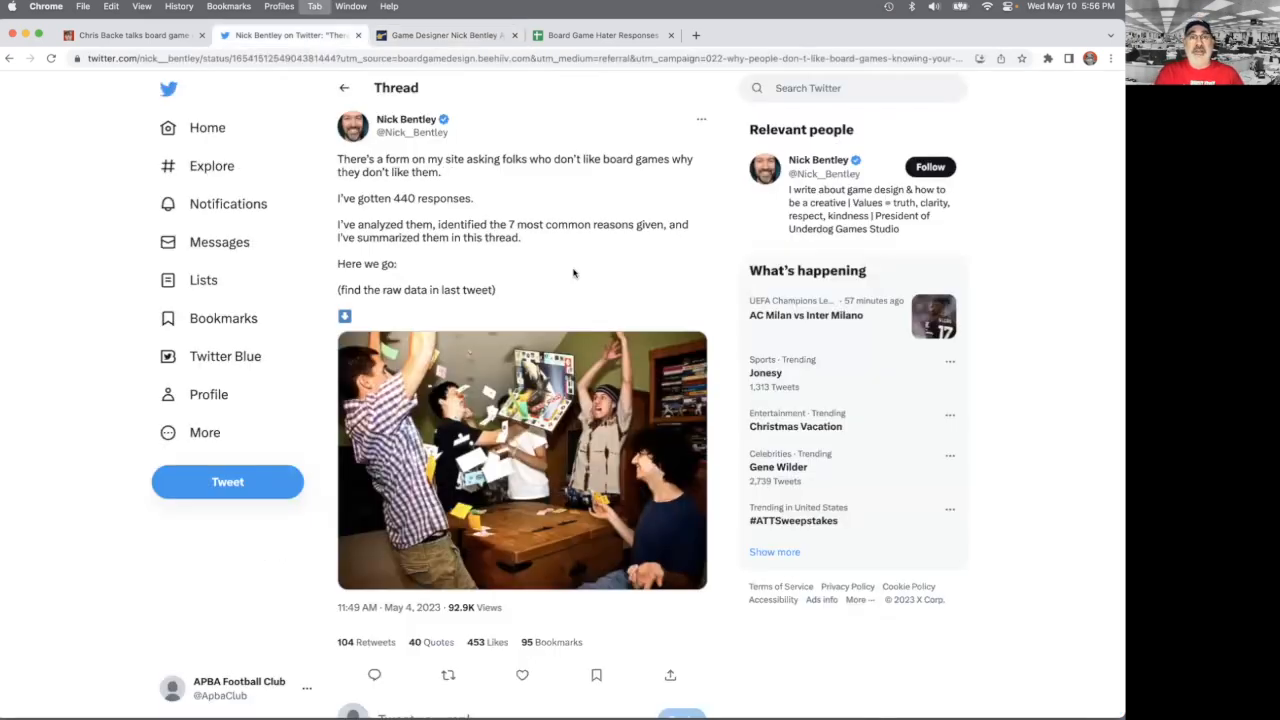
- Return to the Meeples Herald article with its numbered reasons list
{"action": "left_click", "coordinate": [444, 36]}
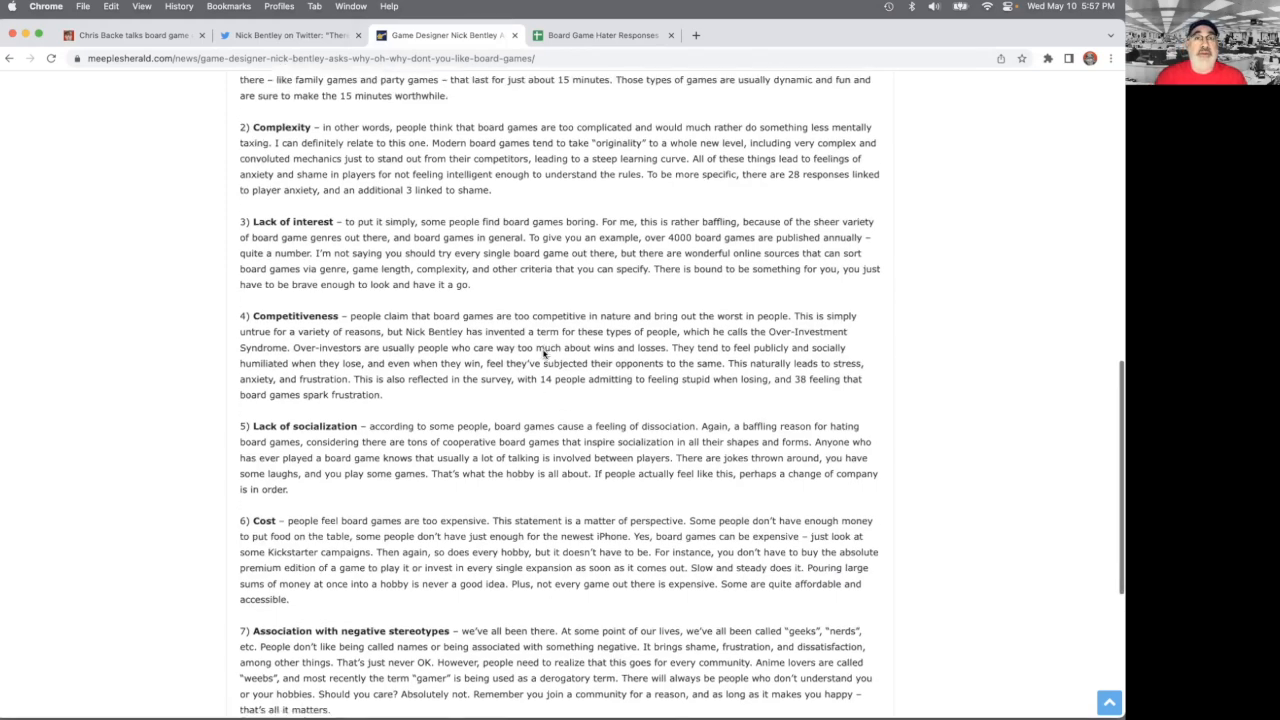
{"action": "scroll", "scroll_direction": "down", "scroll_amount": 3}
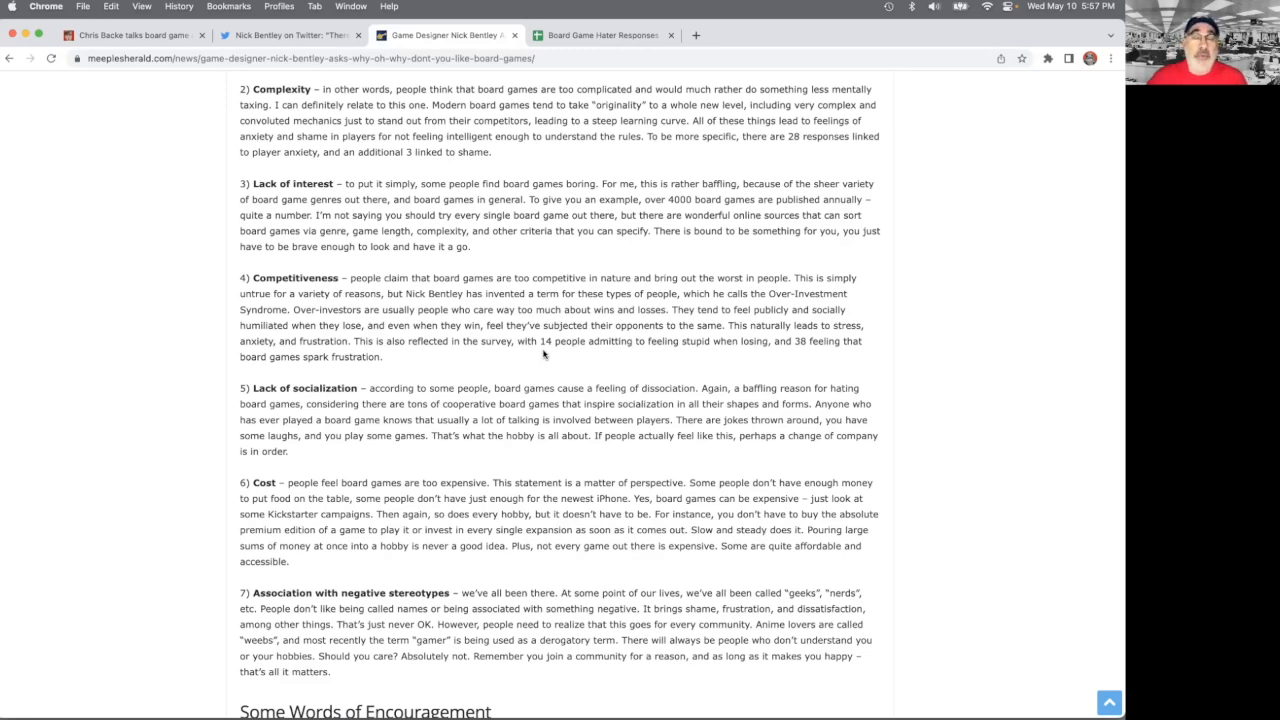
{"action": "scroll", "scroll_direction": "down", "scroll_amount": 3}
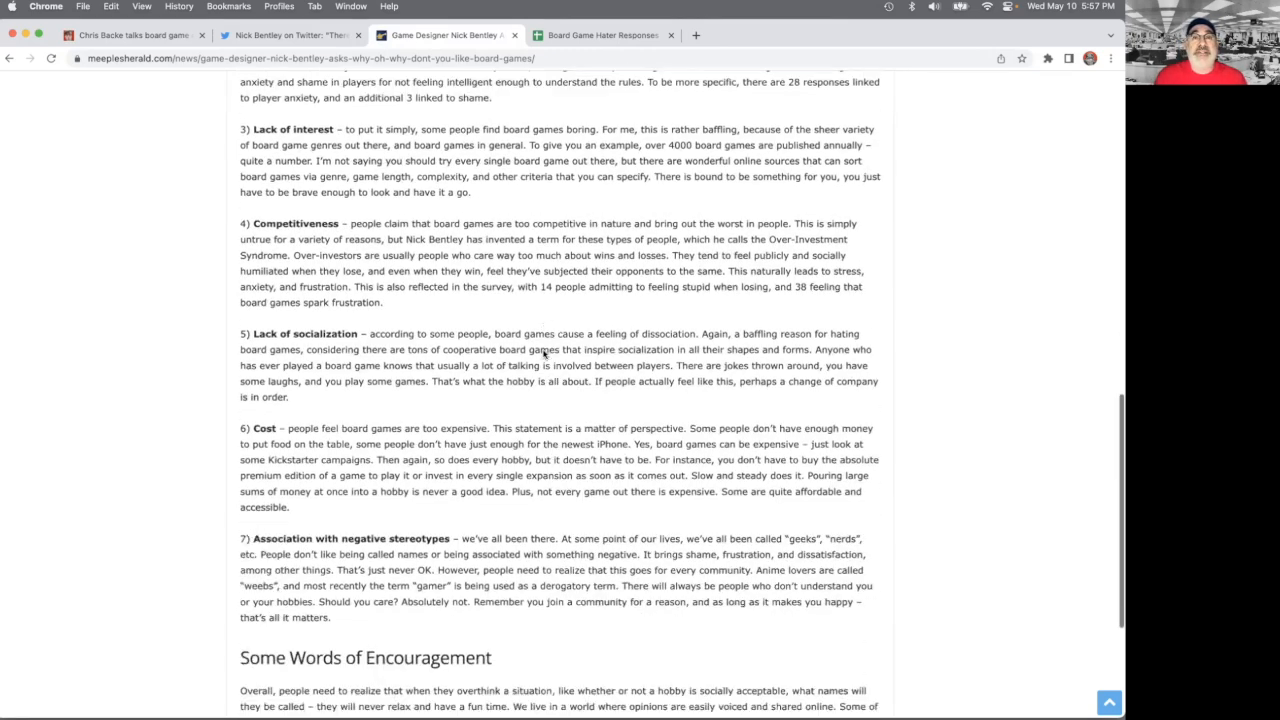
{"action": "scroll", "scroll_direction": "down", "scroll_amount": 3}
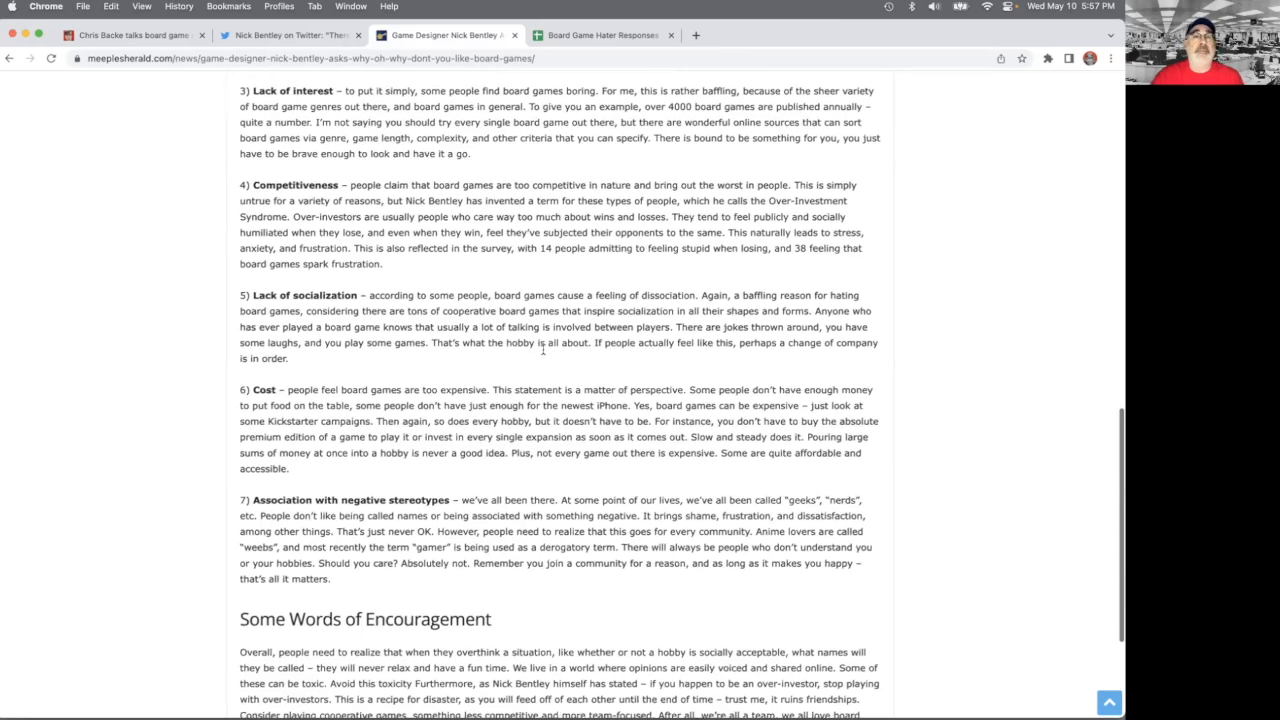
{"action": "scroll", "scroll_direction": "down", "scroll_amount": 3}
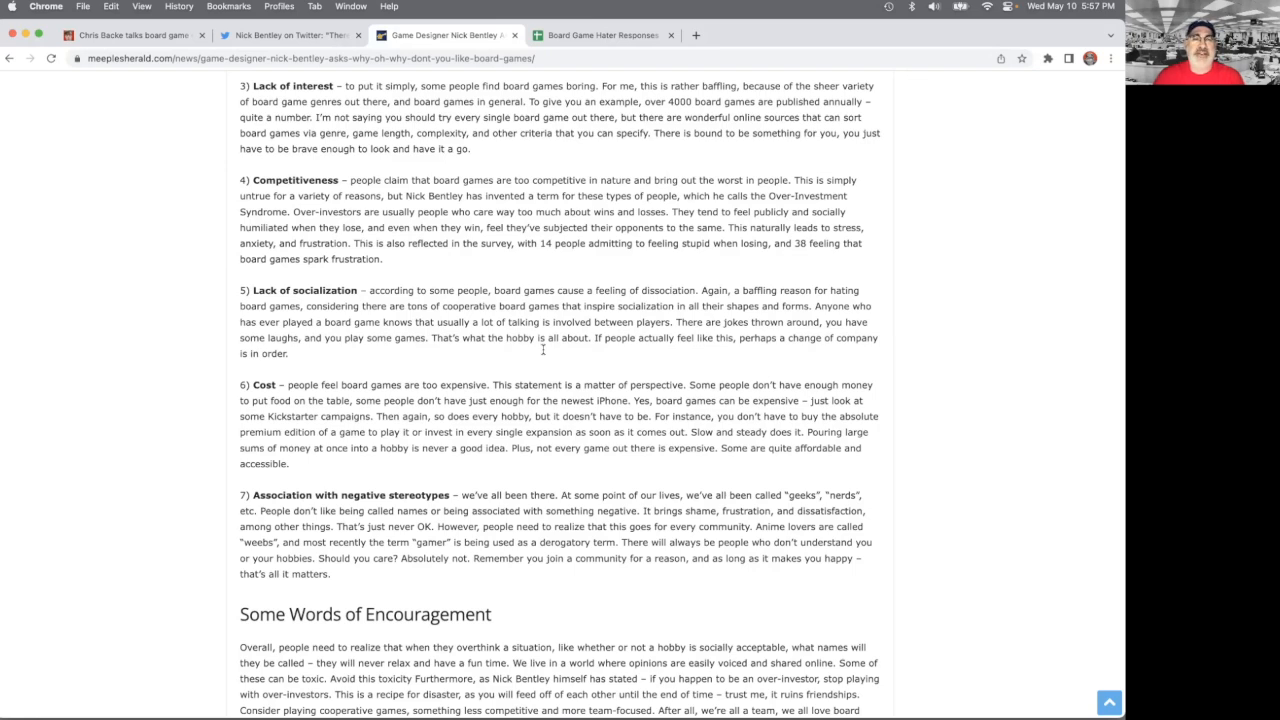
{"action": "scroll", "scroll_direction": "down", "scroll_amount": 3}
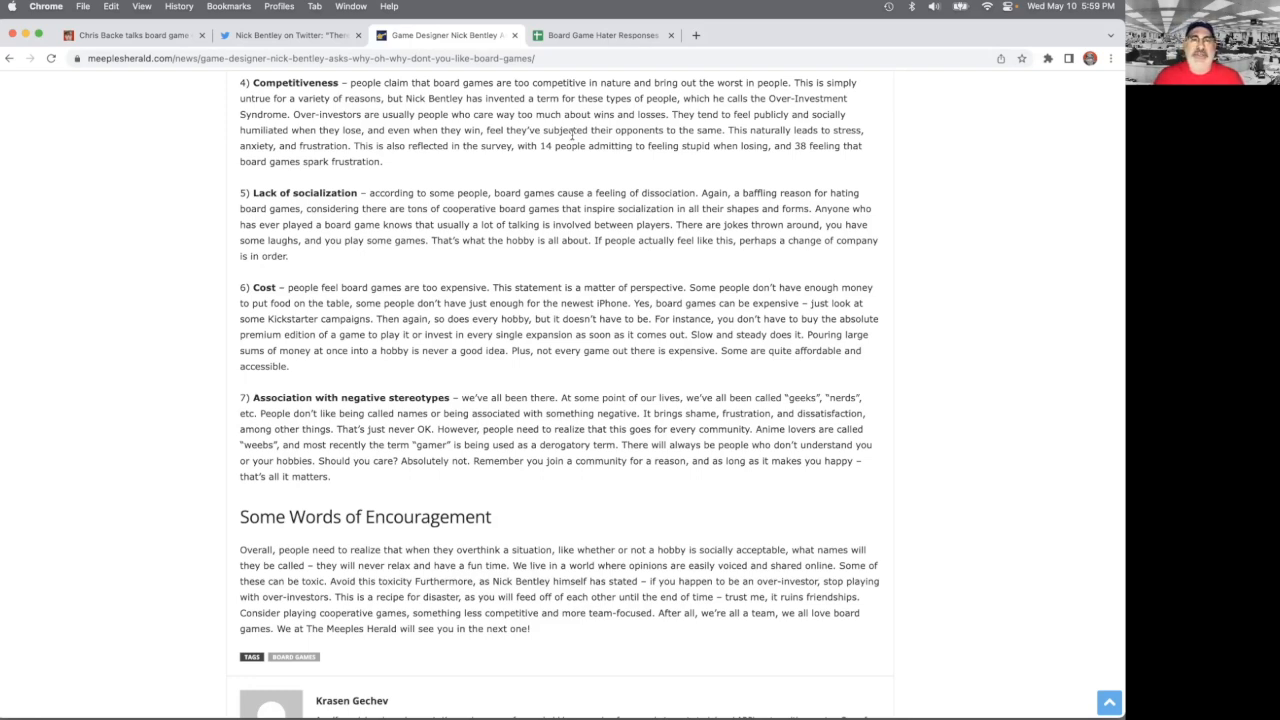
- Finish the Meeples Herald article and switch to the Board Game Hater Responses spreadsheet
{"action": "scroll", "scroll_direction": "down", "scroll_amount": 3}
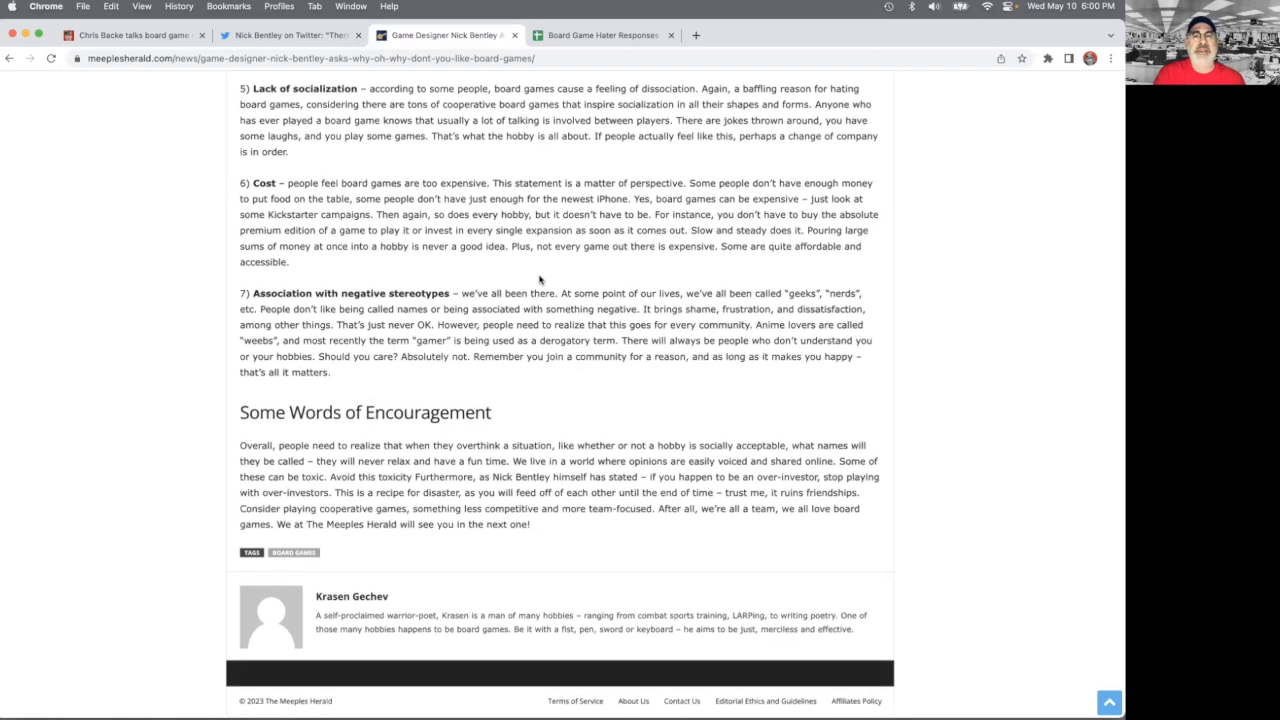
{"action": "scroll", "scroll_direction": "down", "scroll_amount": 3}
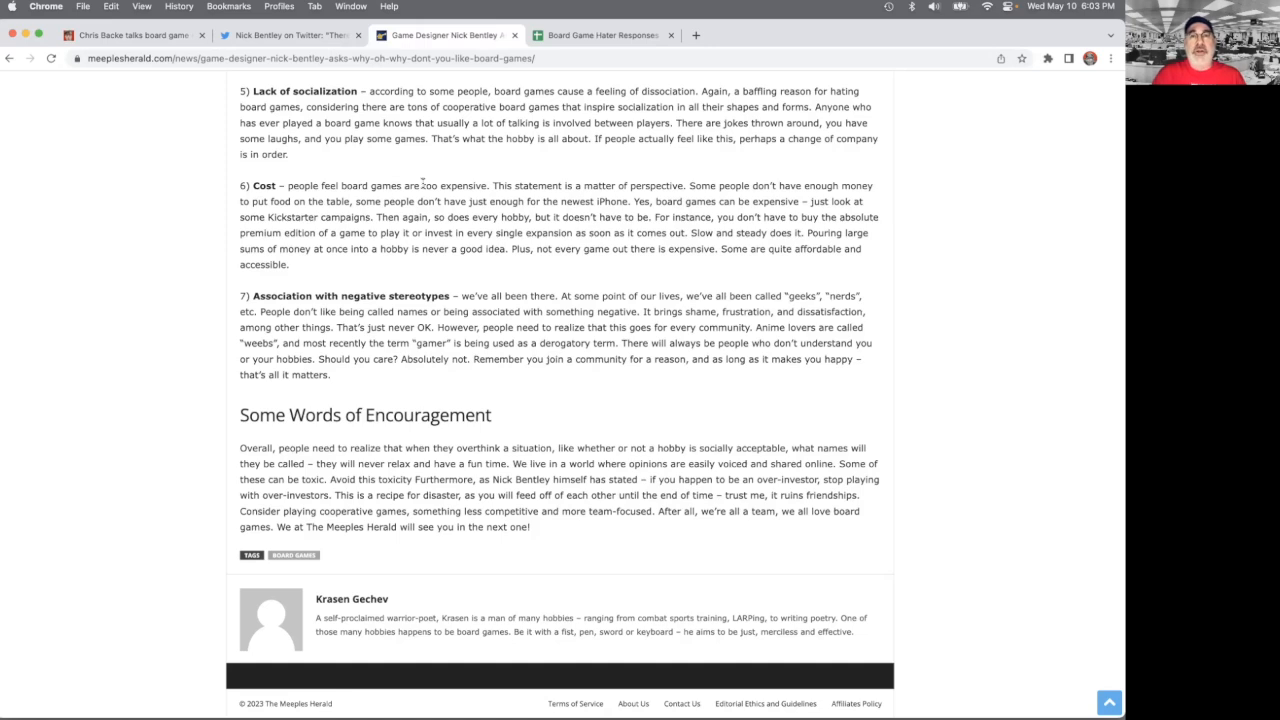
{"action": "left_click", "coordinate": [600, 36]}
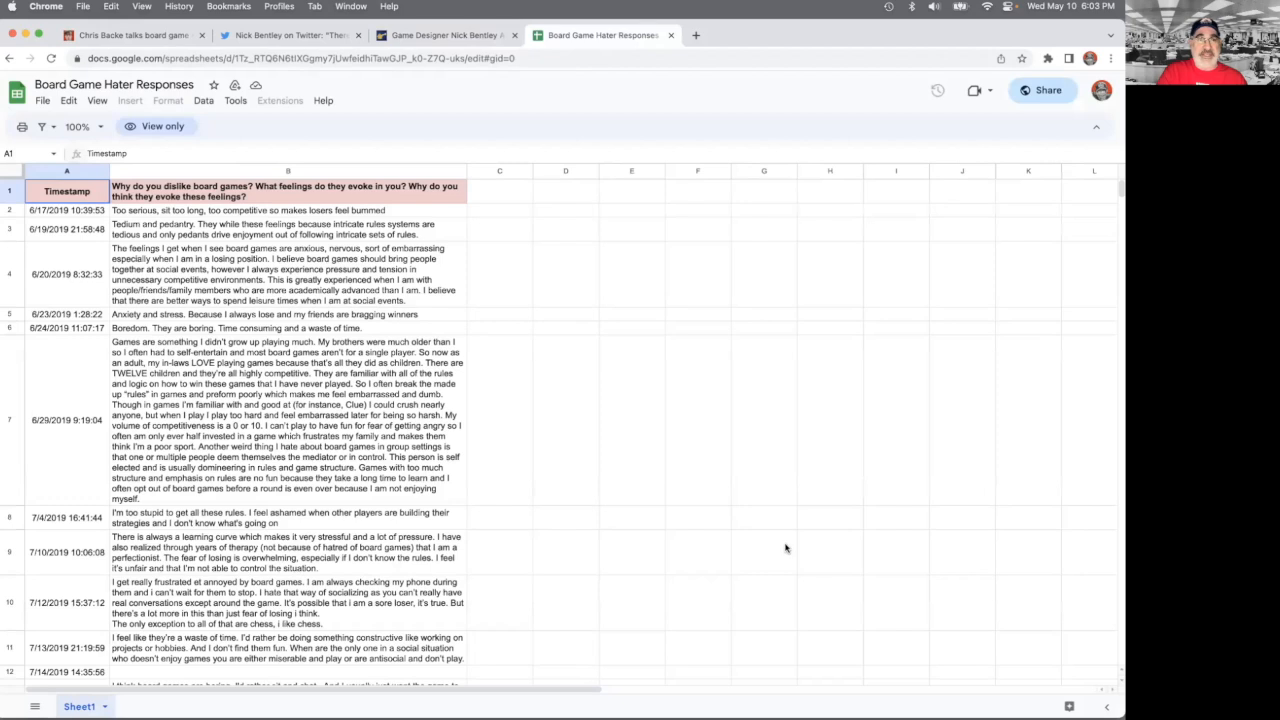
- Search the responses for 'boredom' and step through its first few matches
{"action": "type", "text": "boredom"}
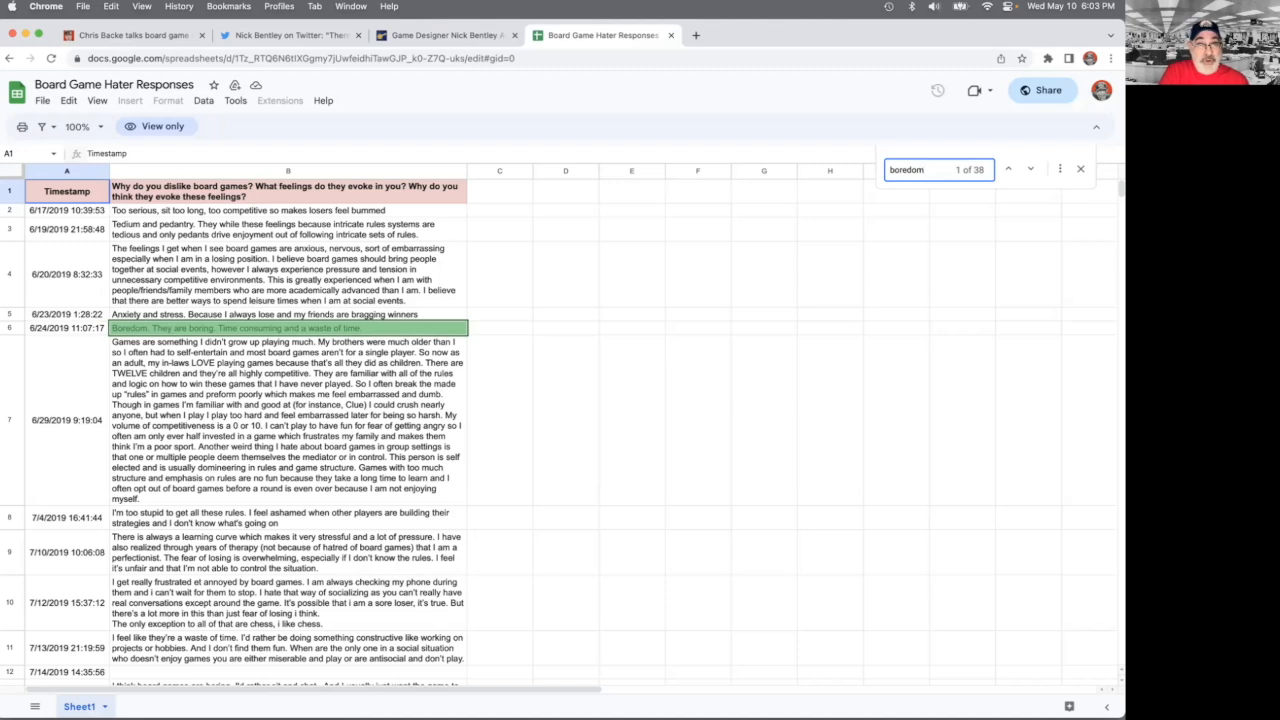
{"action": "left_click", "coordinate": [1008, 168]}
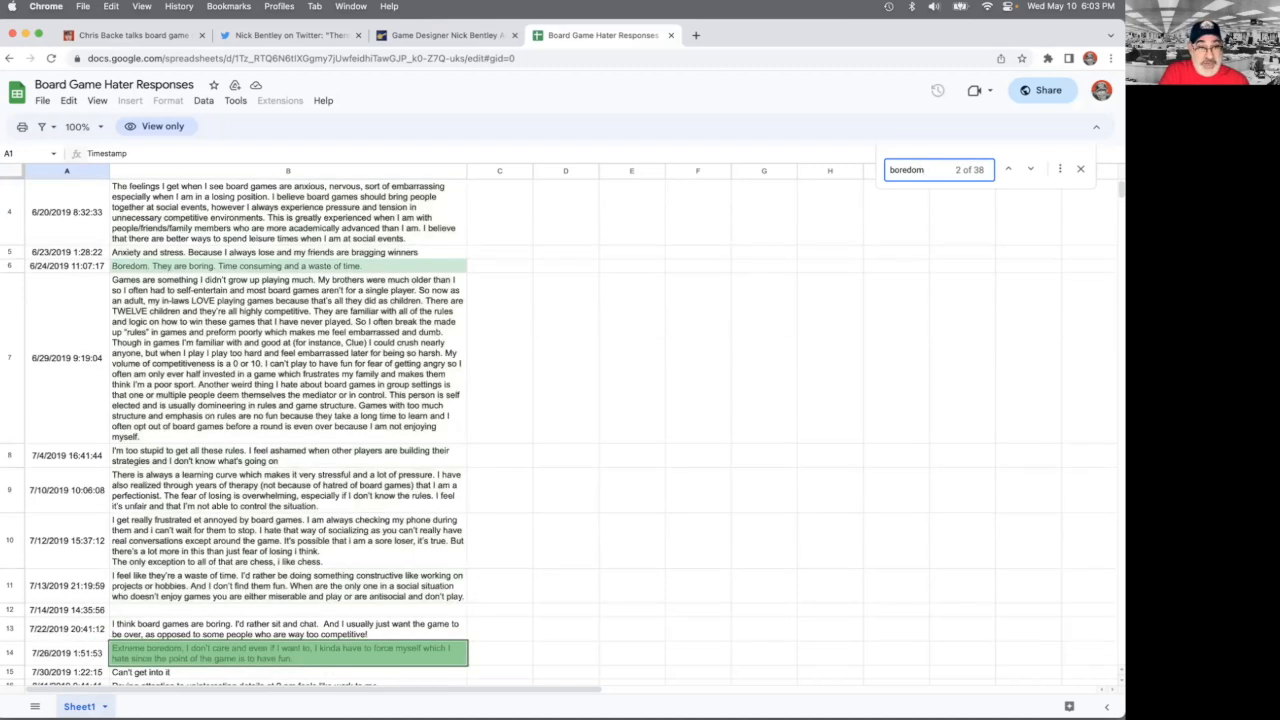
{"action": "scroll", "scroll_direction": "down", "scroll_amount": 3}
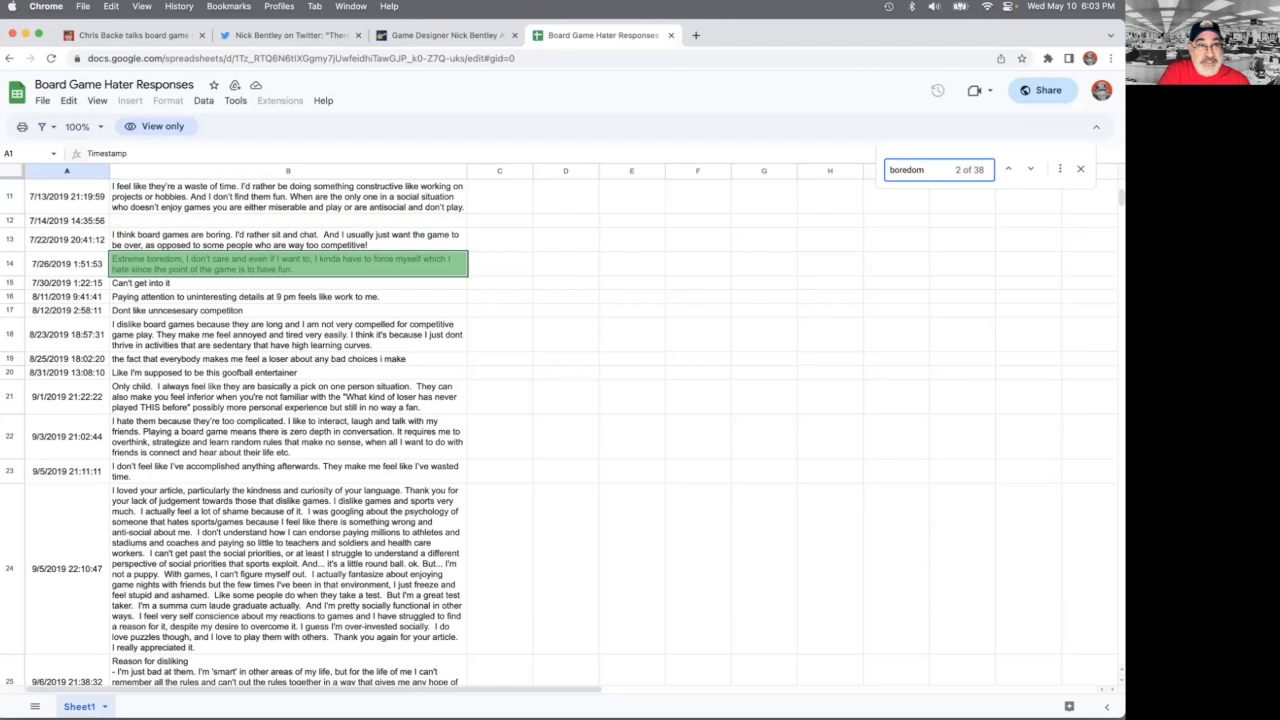
{"action": "left_click", "coordinate": [1030, 168]}
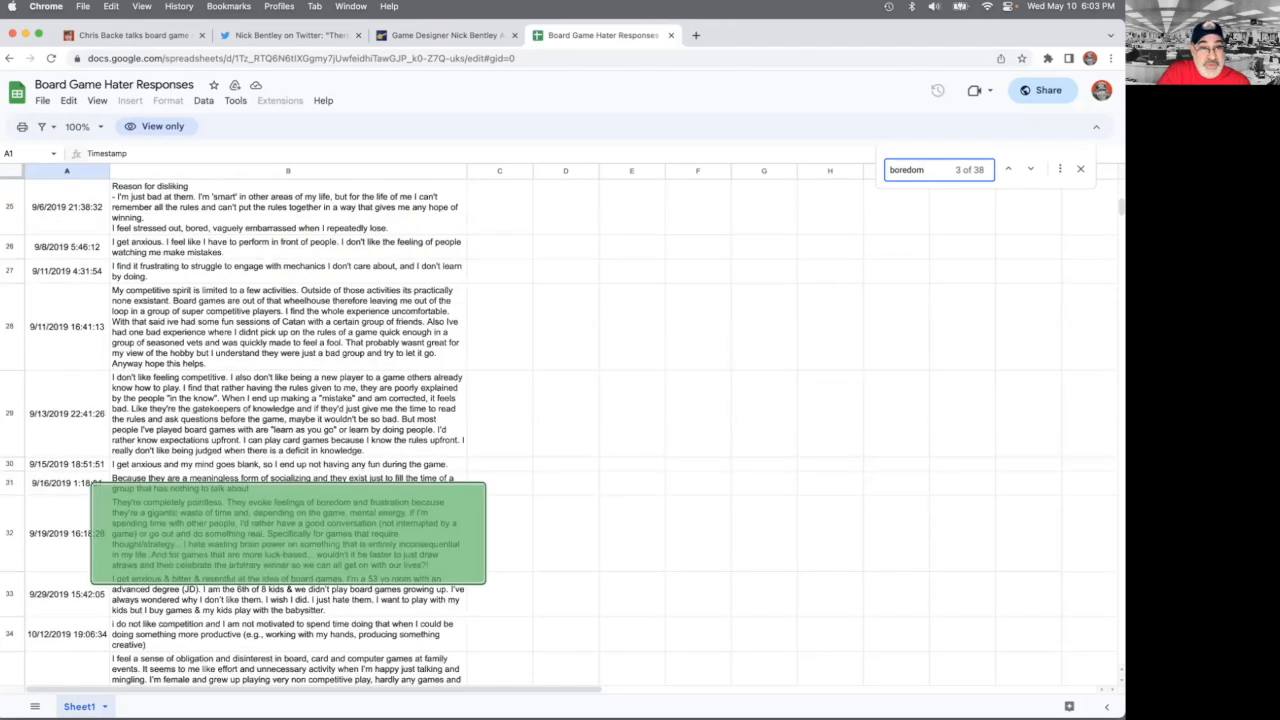
{"action": "scroll", "scroll_direction": "down", "scroll_amount": 3}
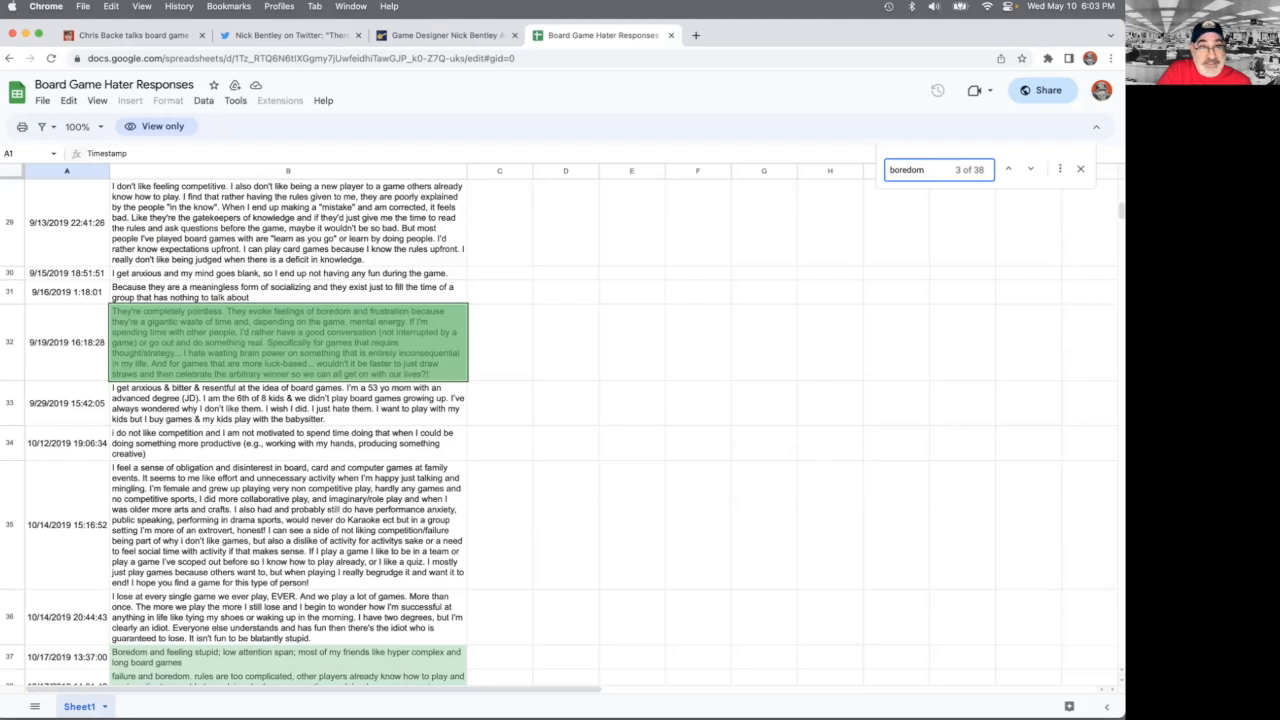
{"action": "left_click", "coordinate": [1008, 168]}
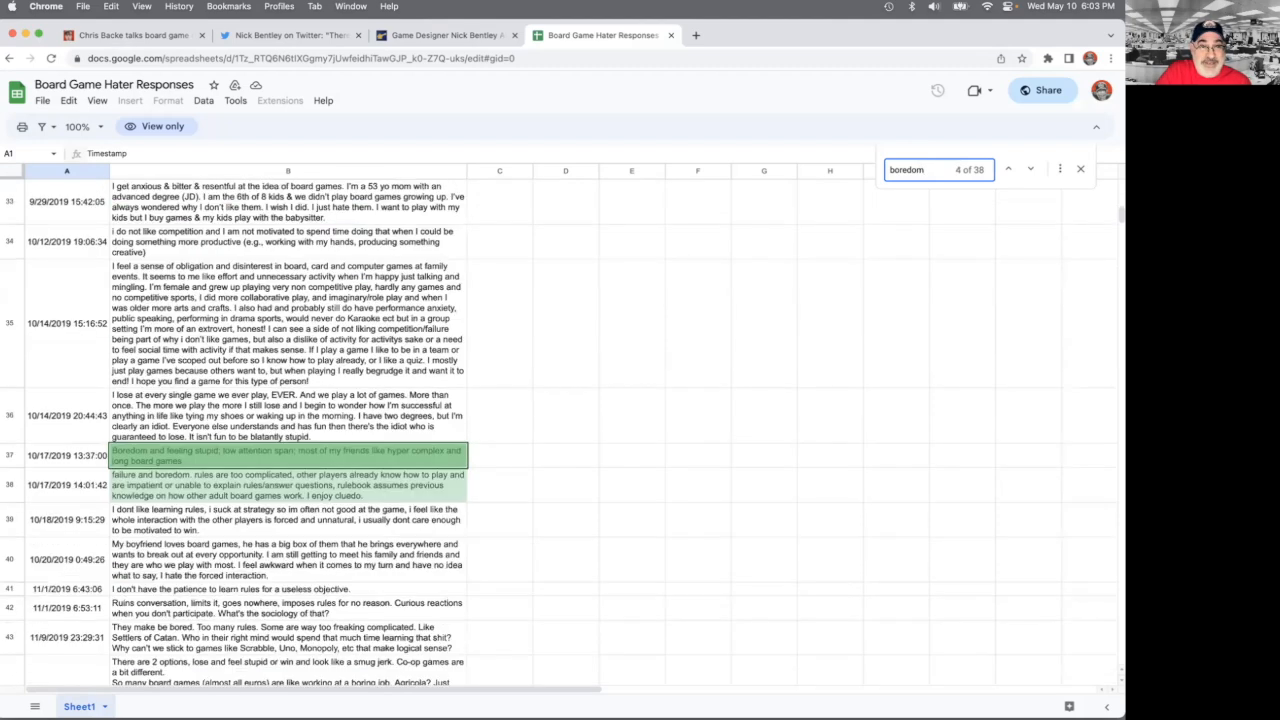
- Advance through further 'boredom' matches to reach 6 of 38
{"action": "scroll", "scroll_direction": "down", "scroll_amount": 3}
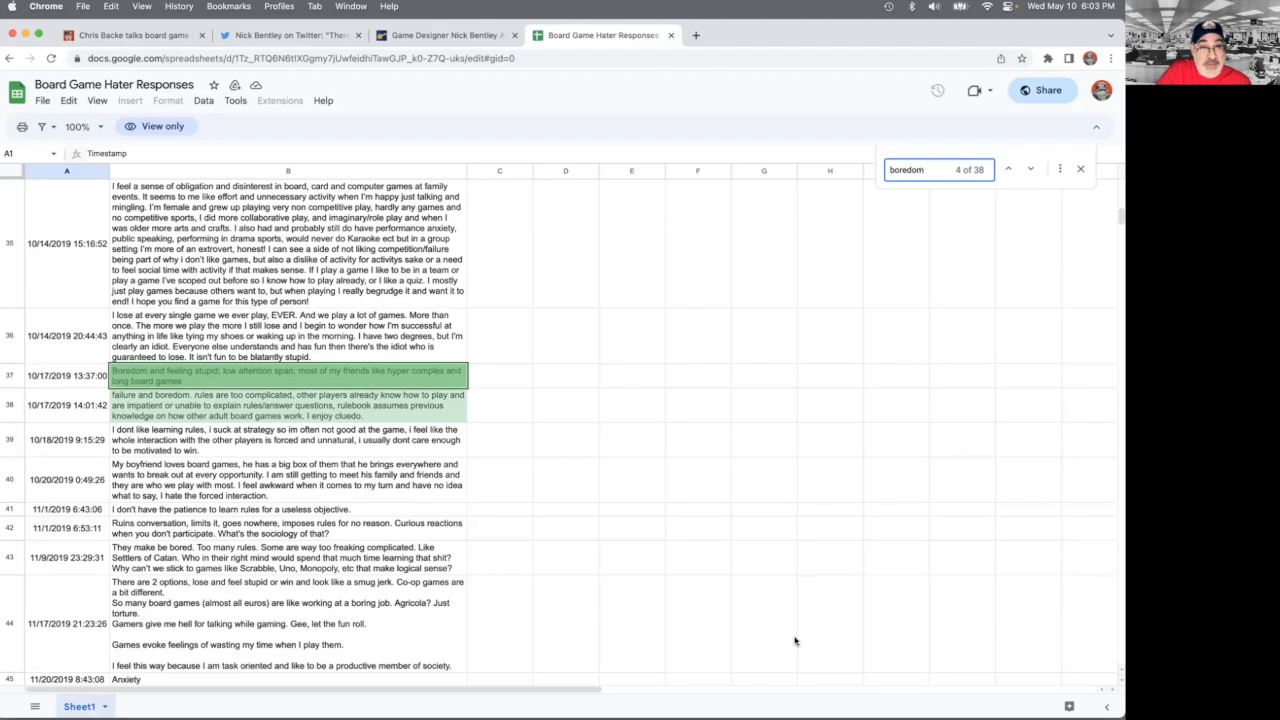
{"action": "scroll", "scroll_direction": "down", "scroll_amount": 3}
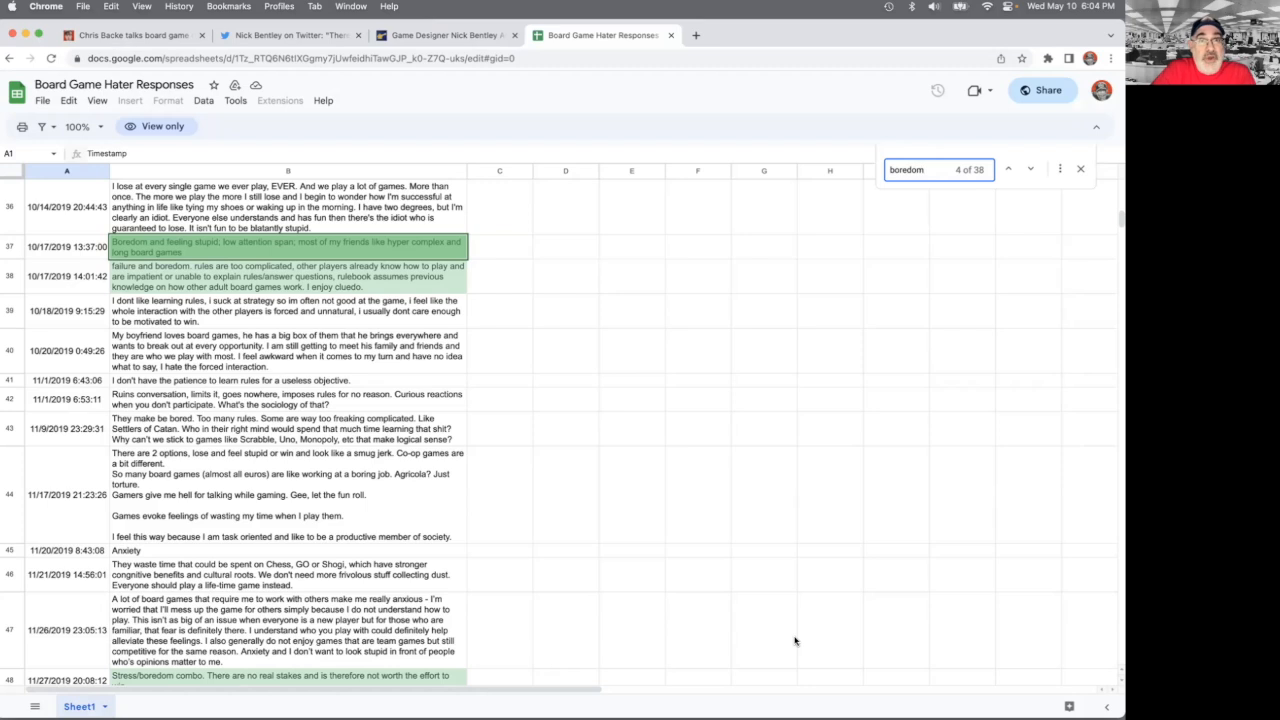
{"action": "left_click", "coordinate": [1030, 168]}
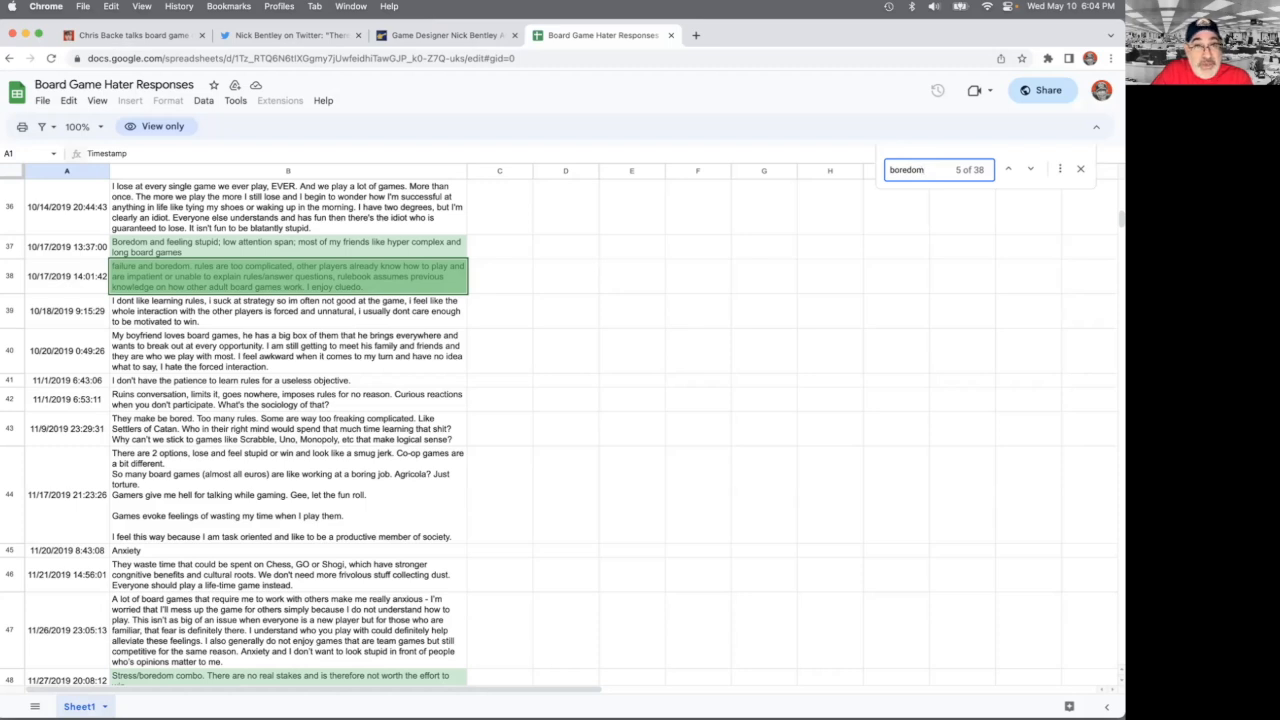
{"action": "left_click", "coordinate": [1030, 168]}
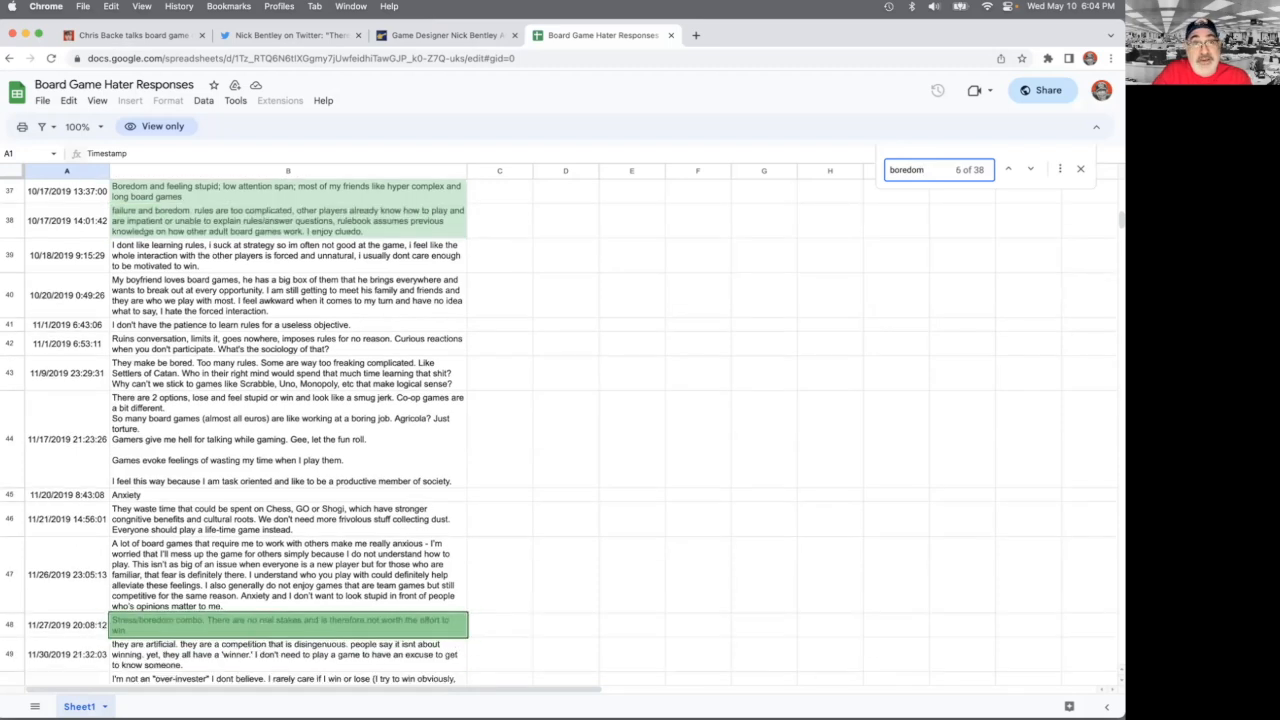
{"action": "scroll", "scroll_direction": "down", "scroll_amount": 3}
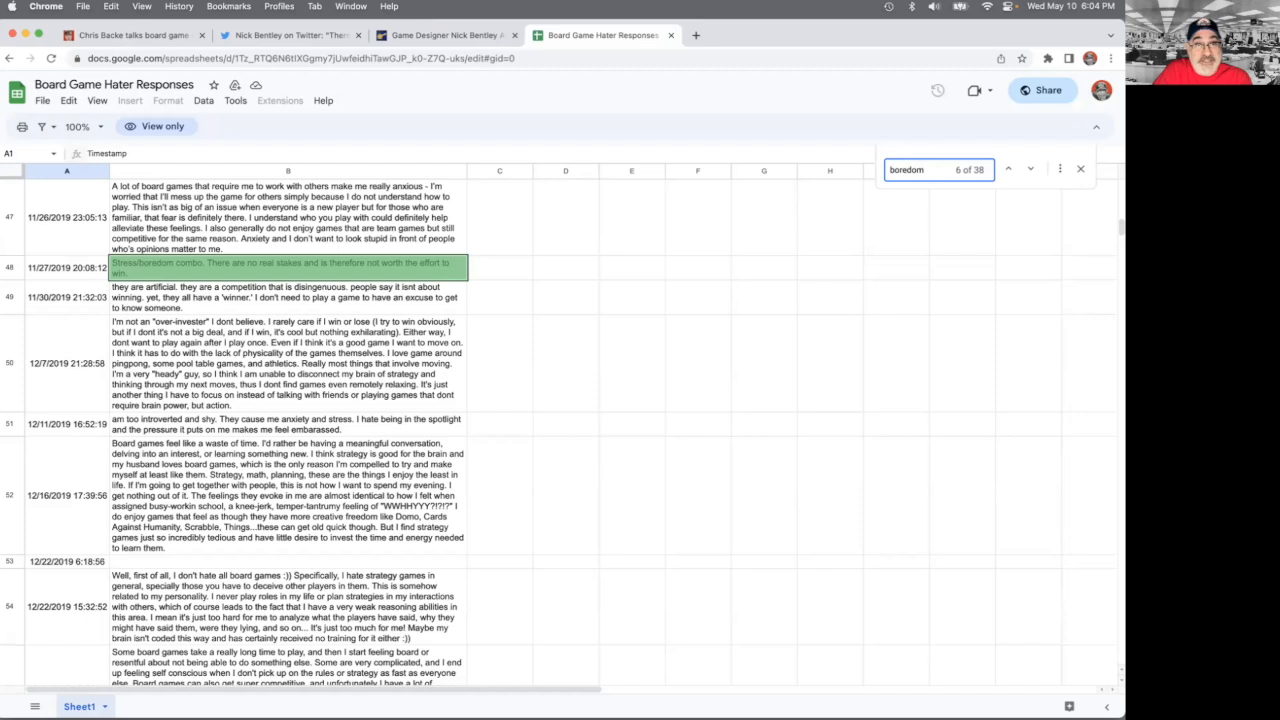
- Step through the next 'boredom' matches, reaching 9 of 38
{"action": "left_click", "coordinate": [1008, 168]}
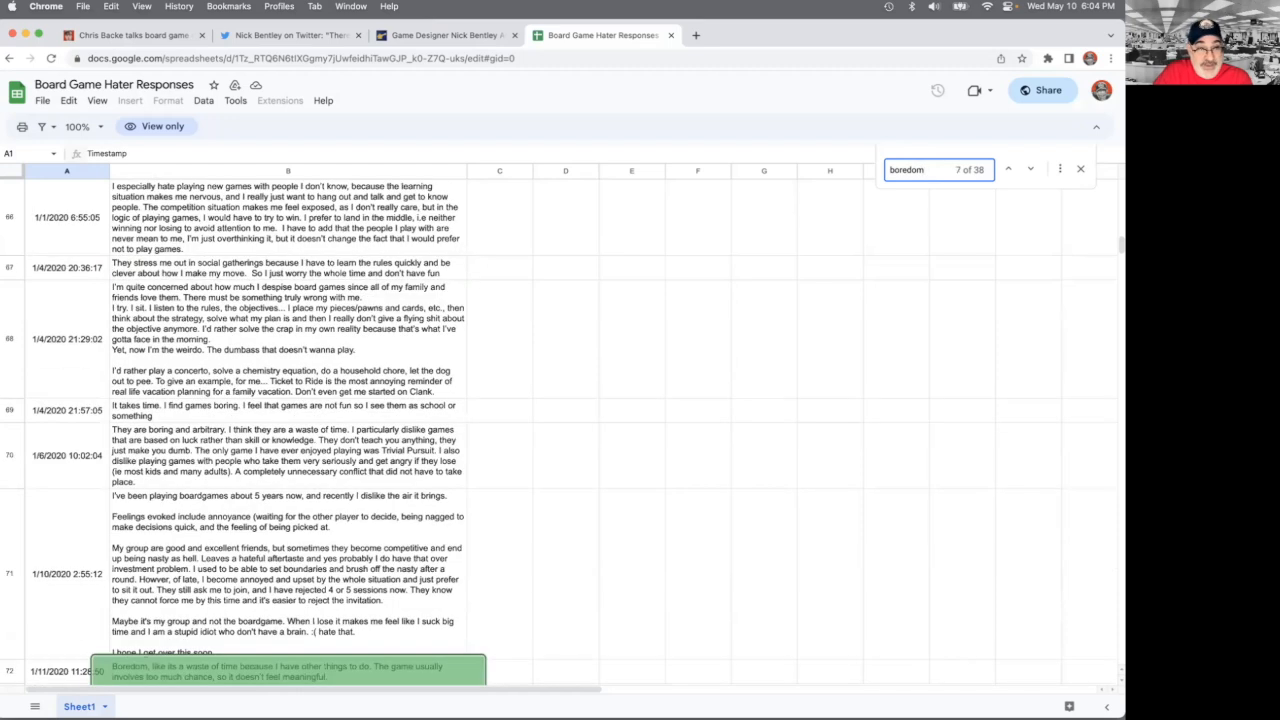
{"action": "scroll", "scroll_direction": "down", "scroll_amount": 3}
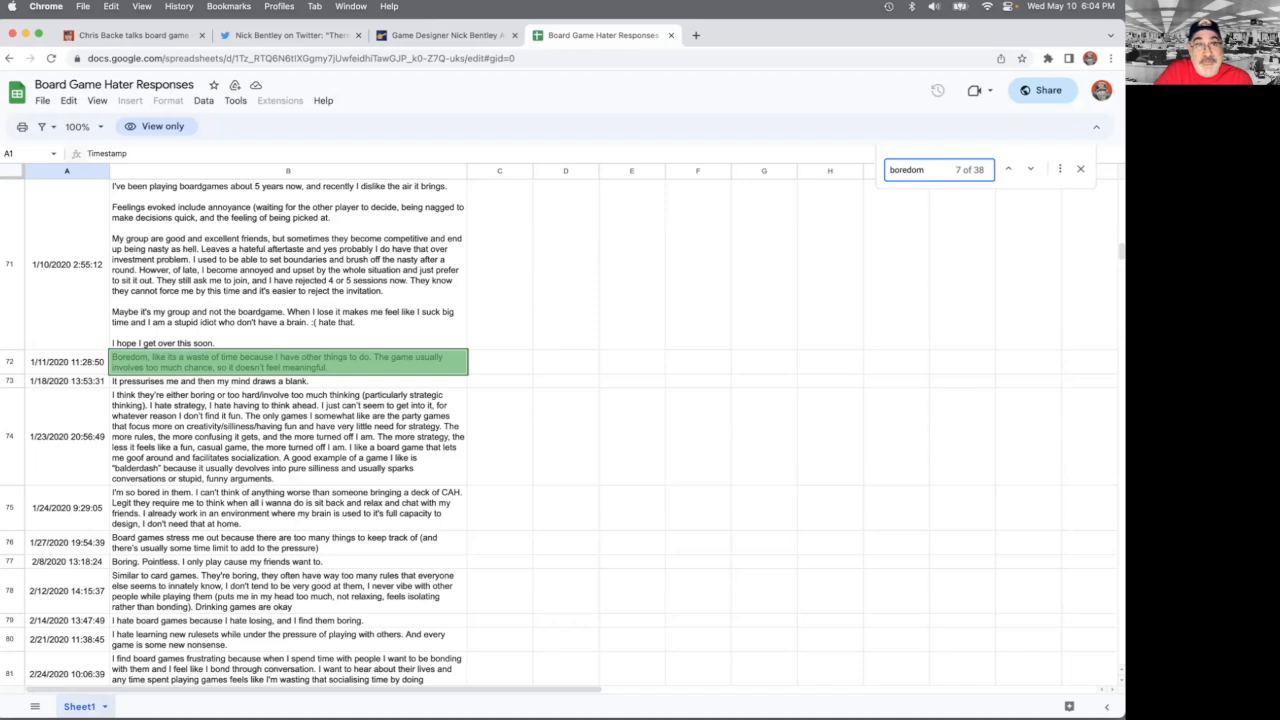
{"action": "left_click", "coordinate": [1030, 168]}
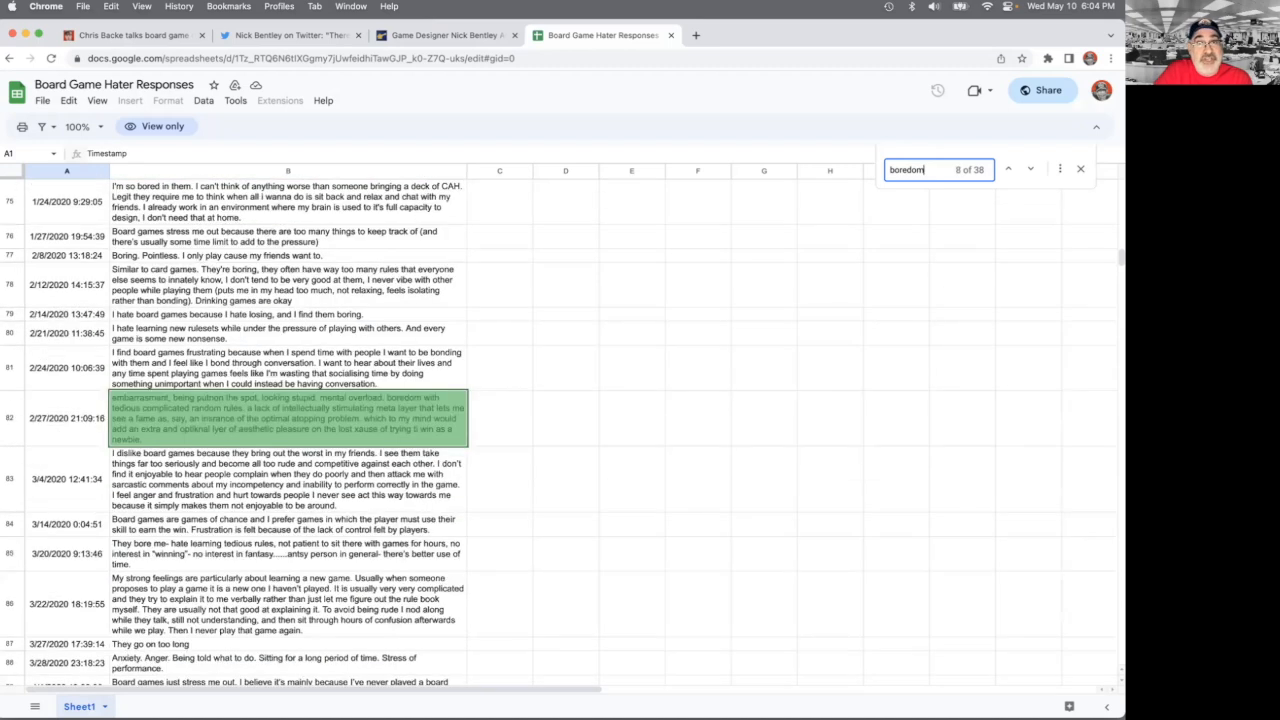
{"action": "scroll", "scroll_direction": "down", "scroll_amount": 3}
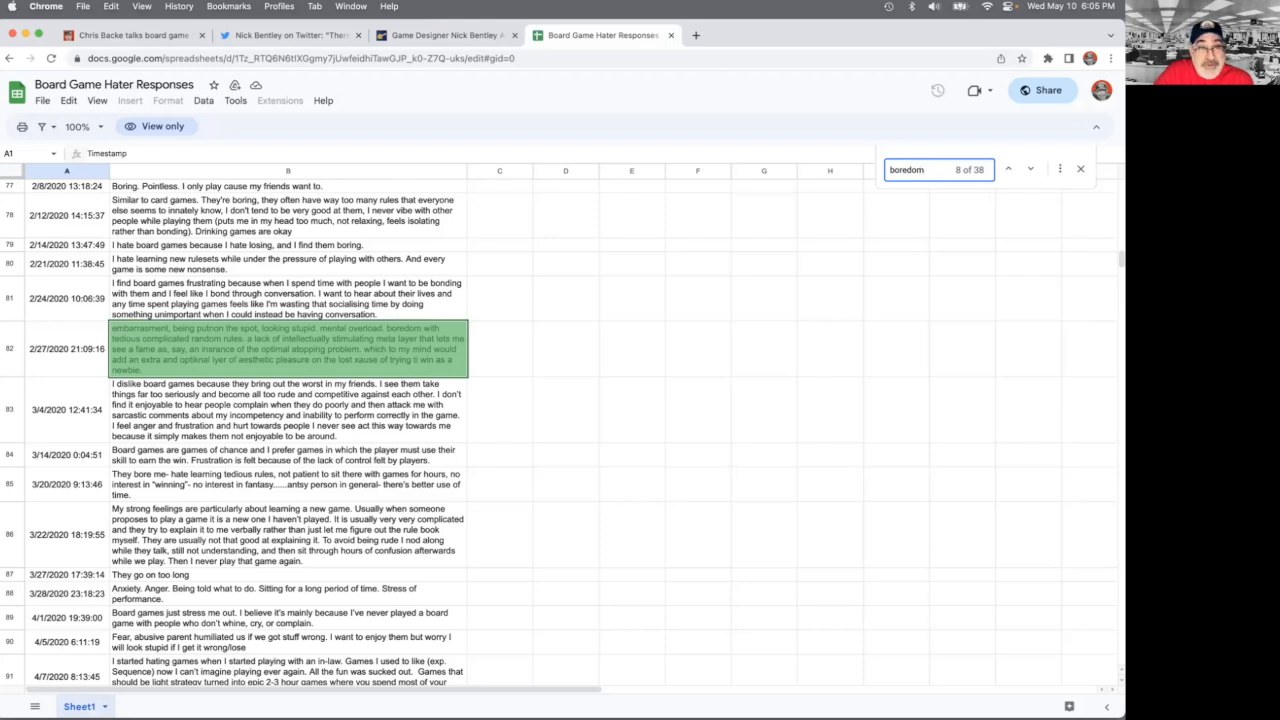
{"action": "scroll", "scroll_direction": "down", "scroll_amount": 3}
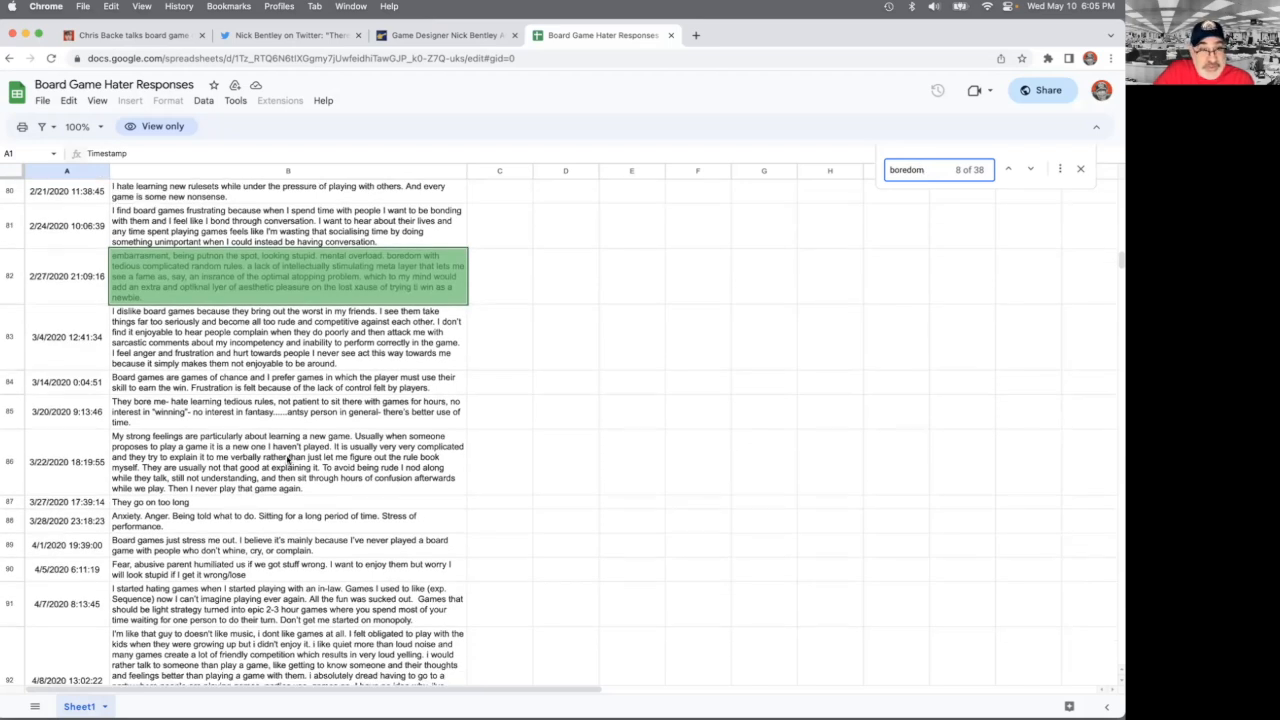
{"action": "mouse_move", "coordinate": [148, 450]}
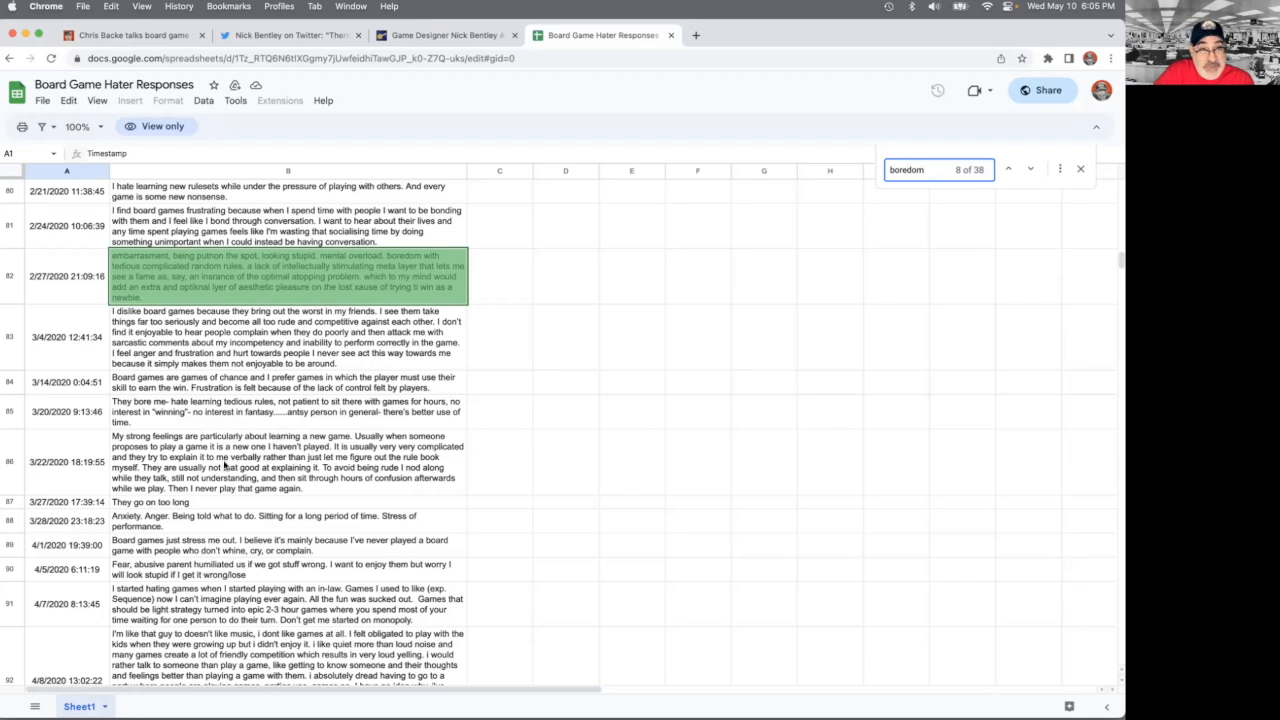
{"action": "mouse_move", "coordinate": [428, 464]}
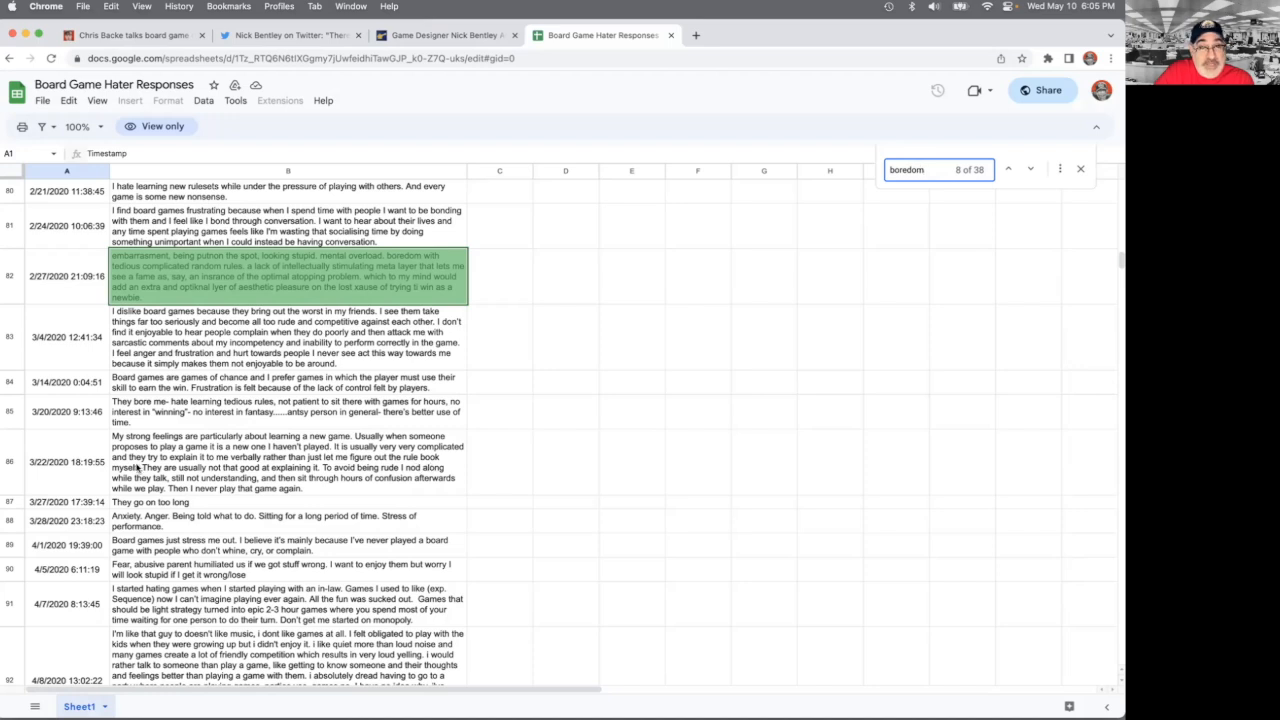
{"action": "mouse_move", "coordinate": [484, 488]}
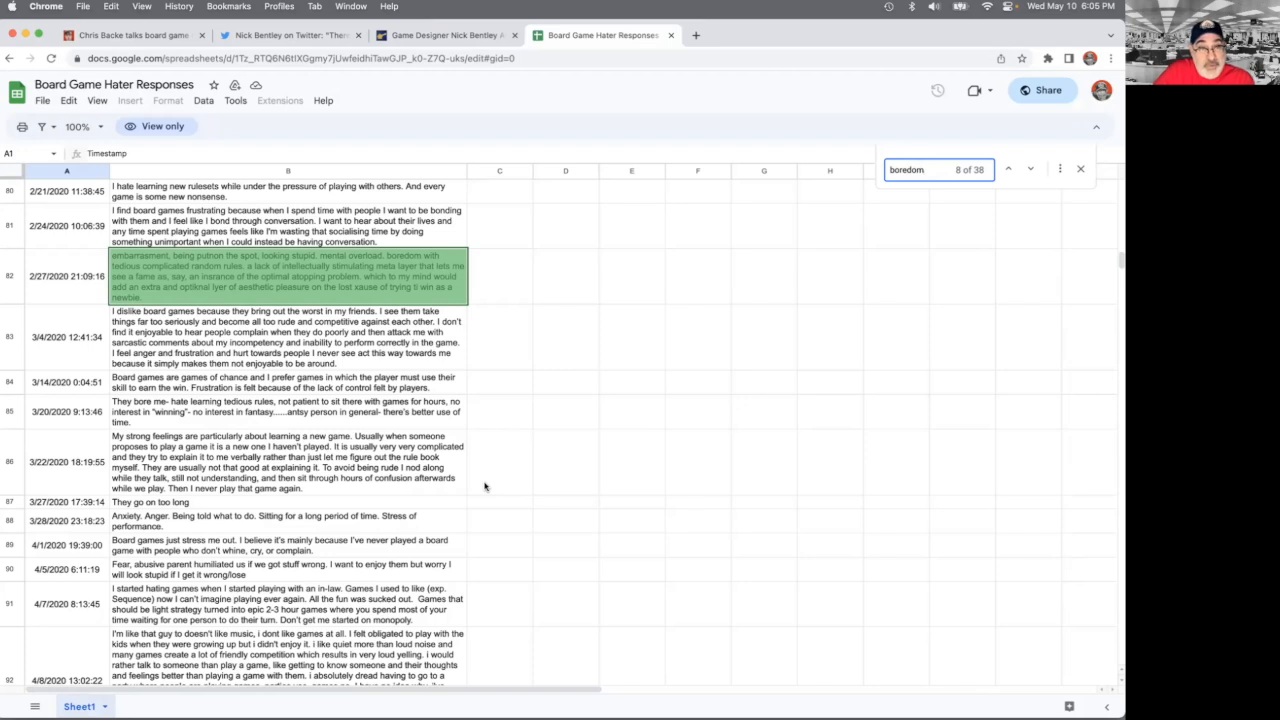
{"action": "left_click", "coordinate": [1030, 168]}
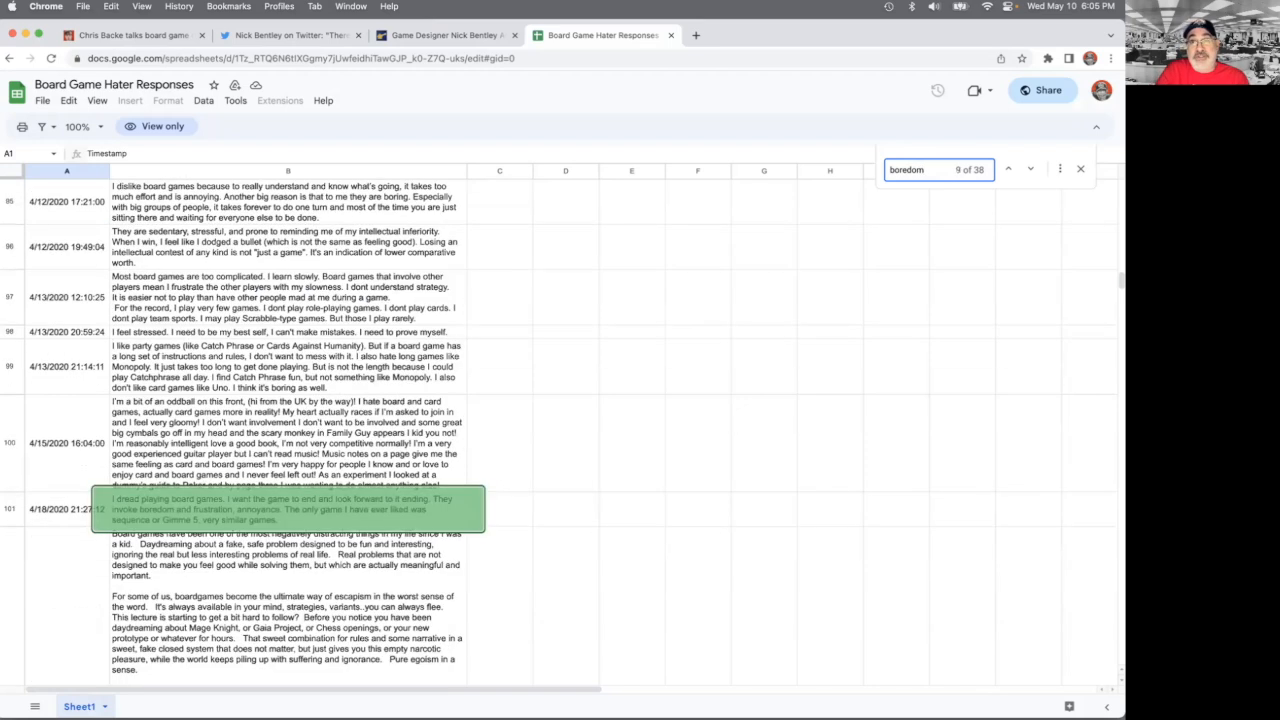
- Advance the 'boredom' search through more matches up to 11 of 38
{"action": "scroll", "scroll_direction": "down", "scroll_amount": 3}
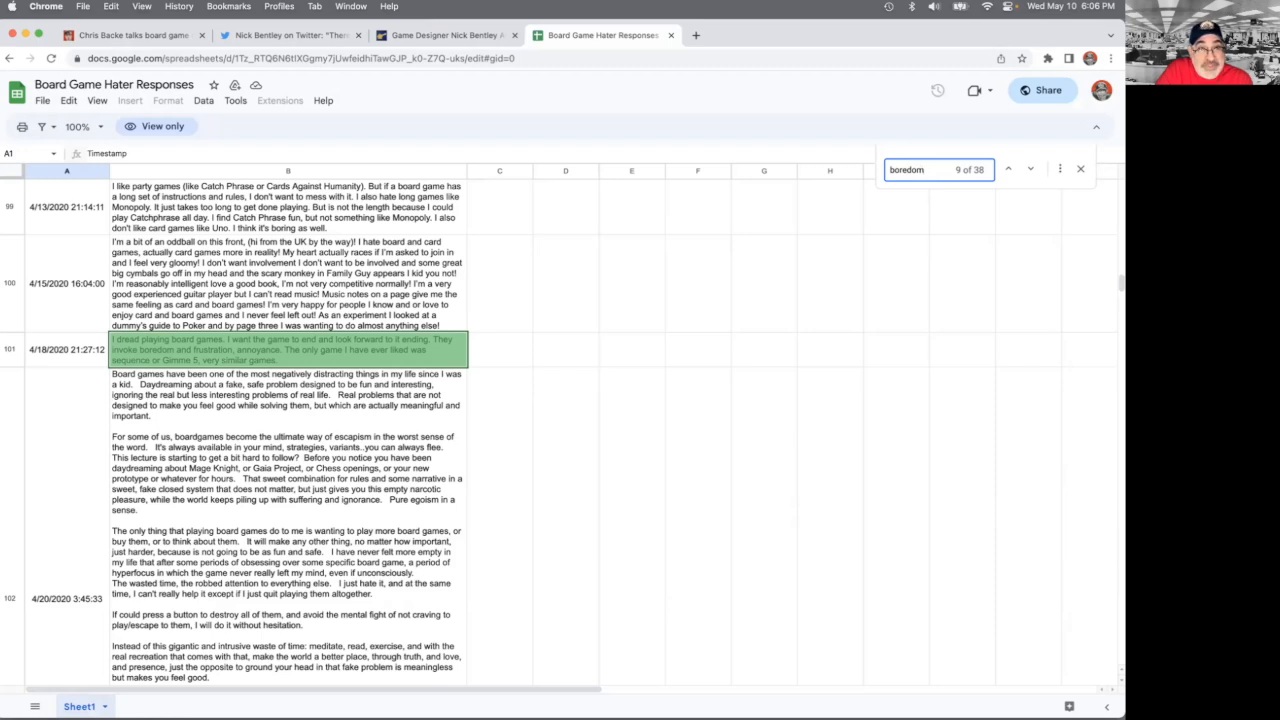
{"action": "left_click", "coordinate": [1030, 168]}
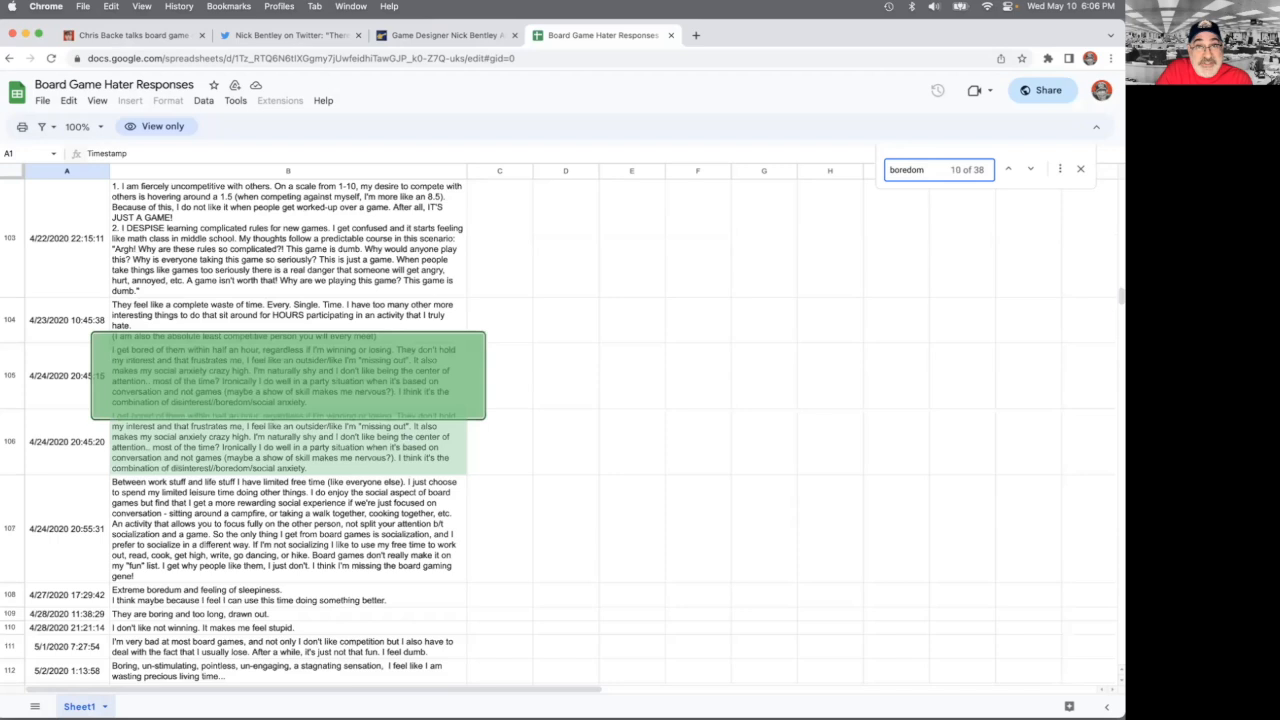
{"action": "left_click", "coordinate": [1030, 168]}
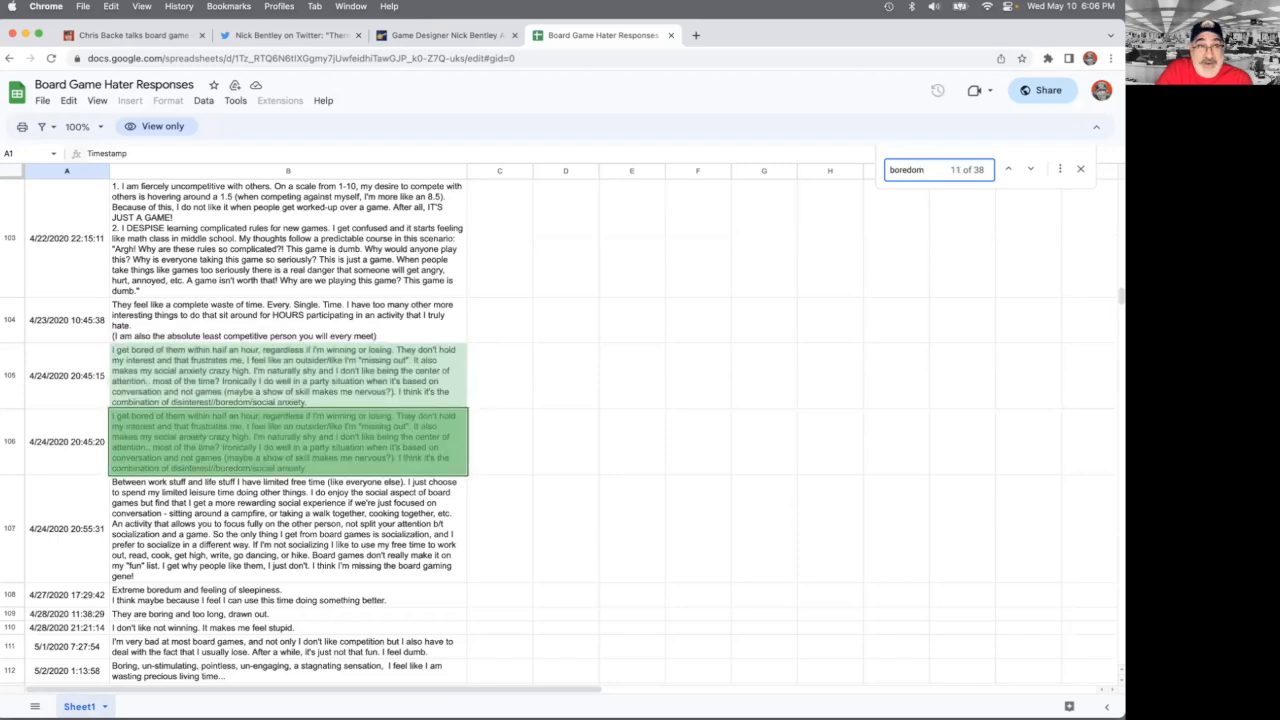
{"action": "left_click", "coordinate": [1030, 168]}
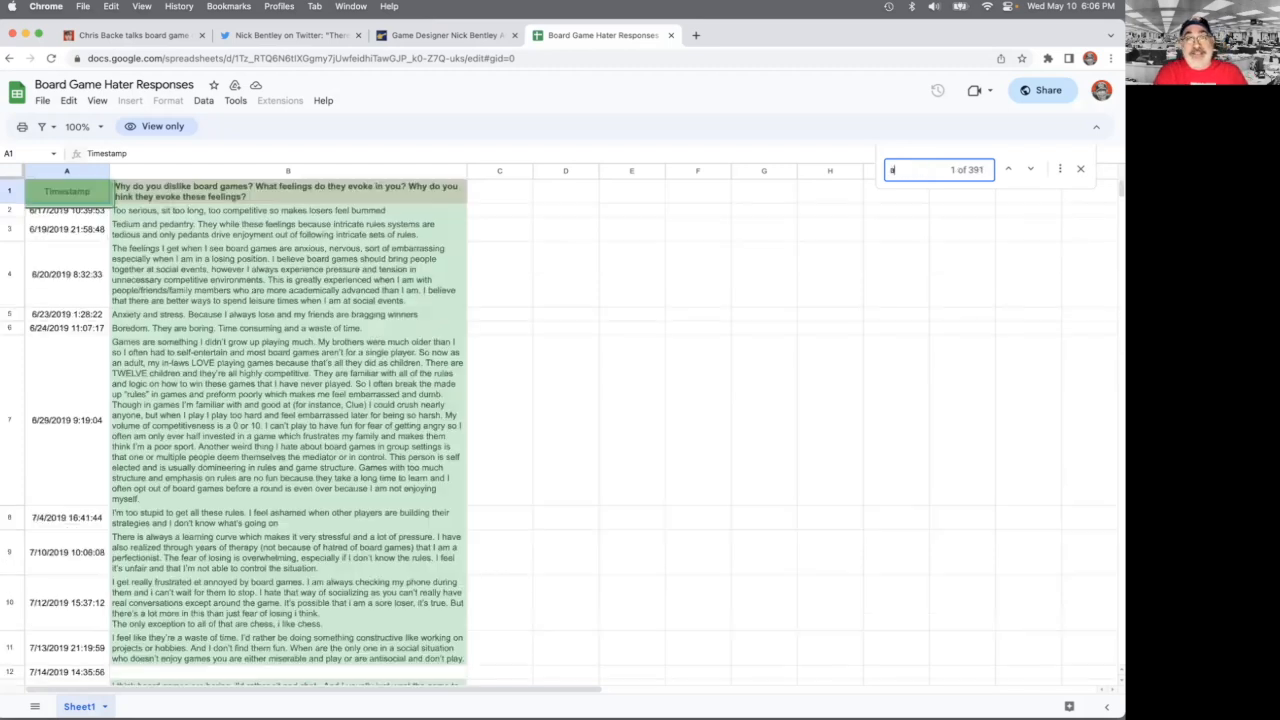
- Search the responses for 'anxiety' and step through its matches to 7 of 28
{"action": "type", "text": "anxiety"}
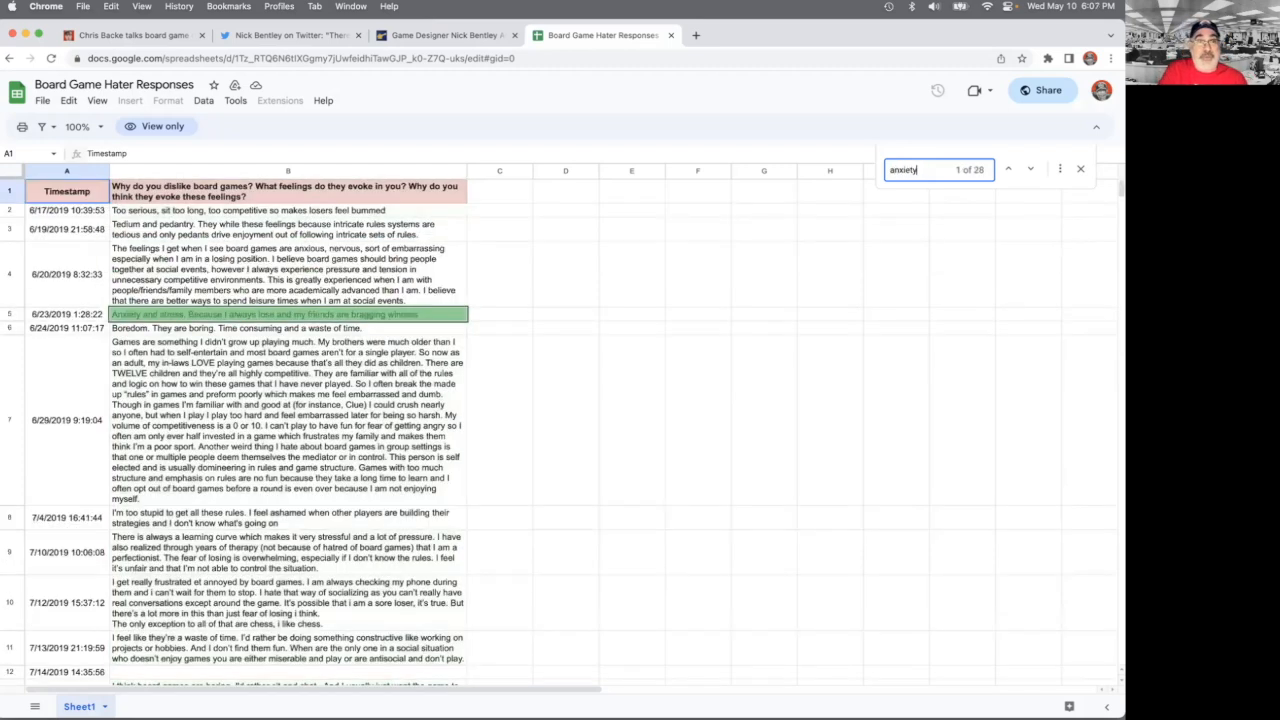
{"action": "left_click", "coordinate": [1008, 168]}
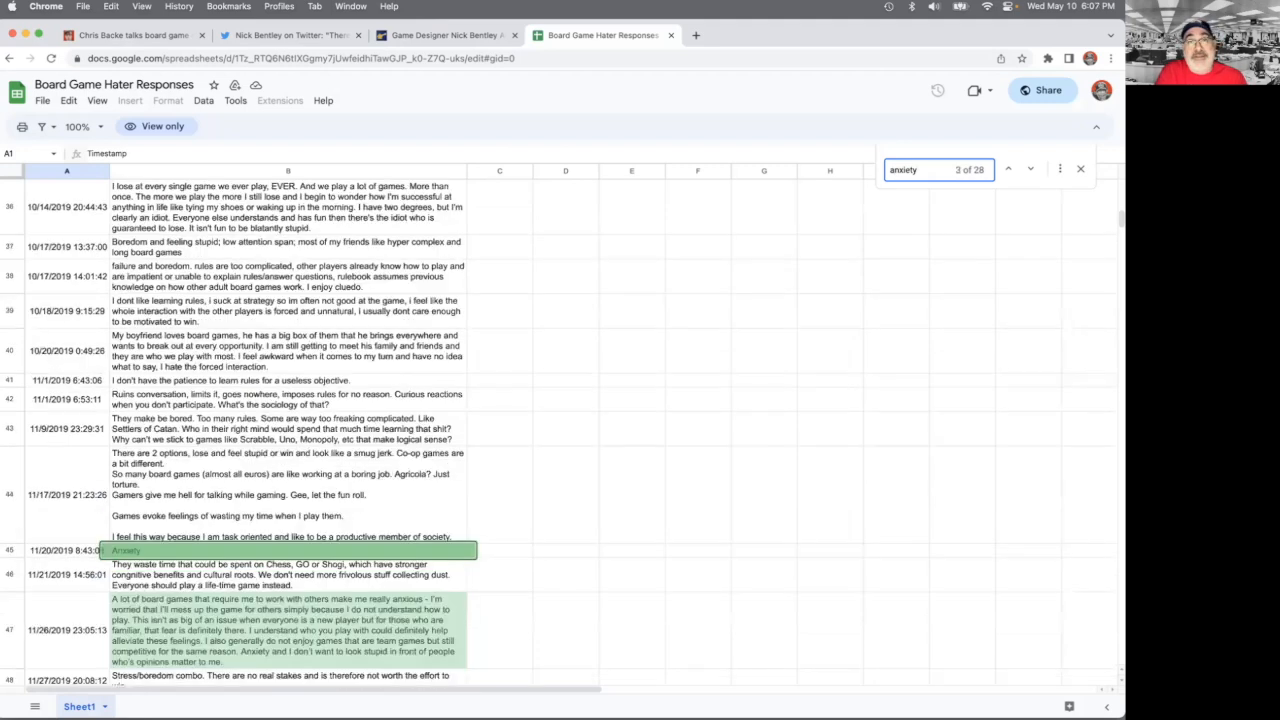
{"action": "left_click", "coordinate": [1008, 168]}
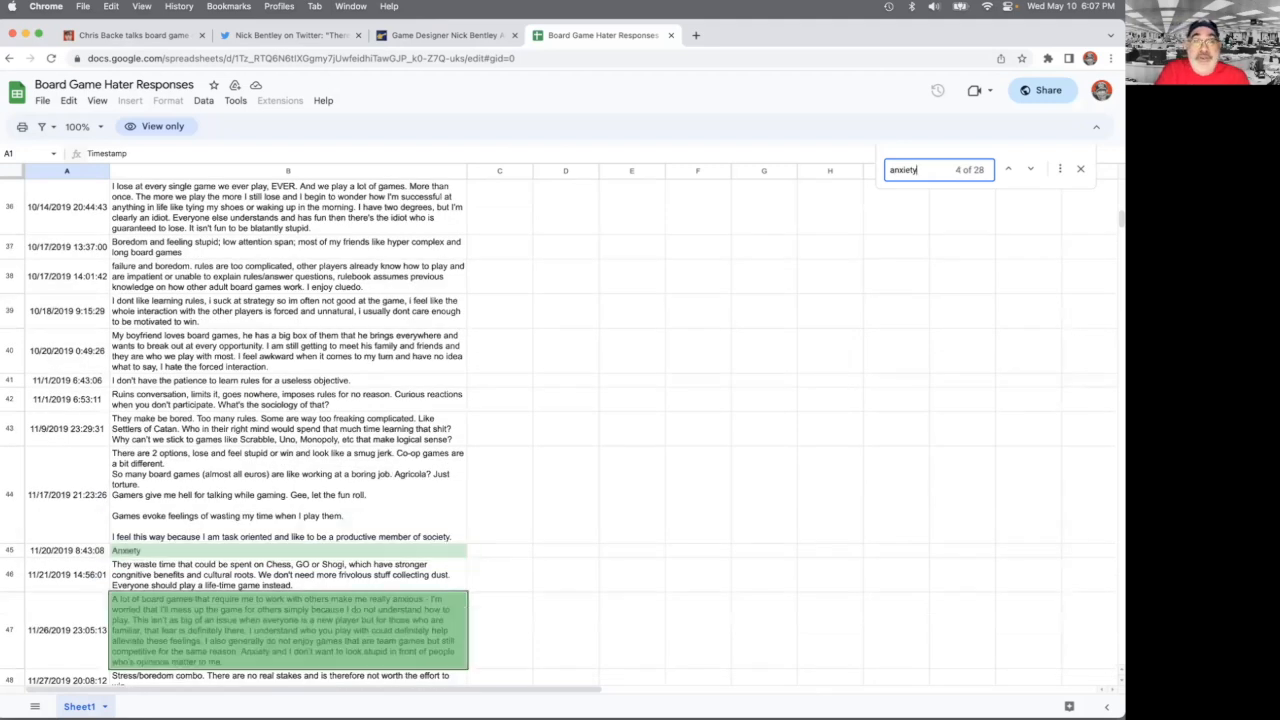
{"action": "left_click", "coordinate": [1030, 168]}
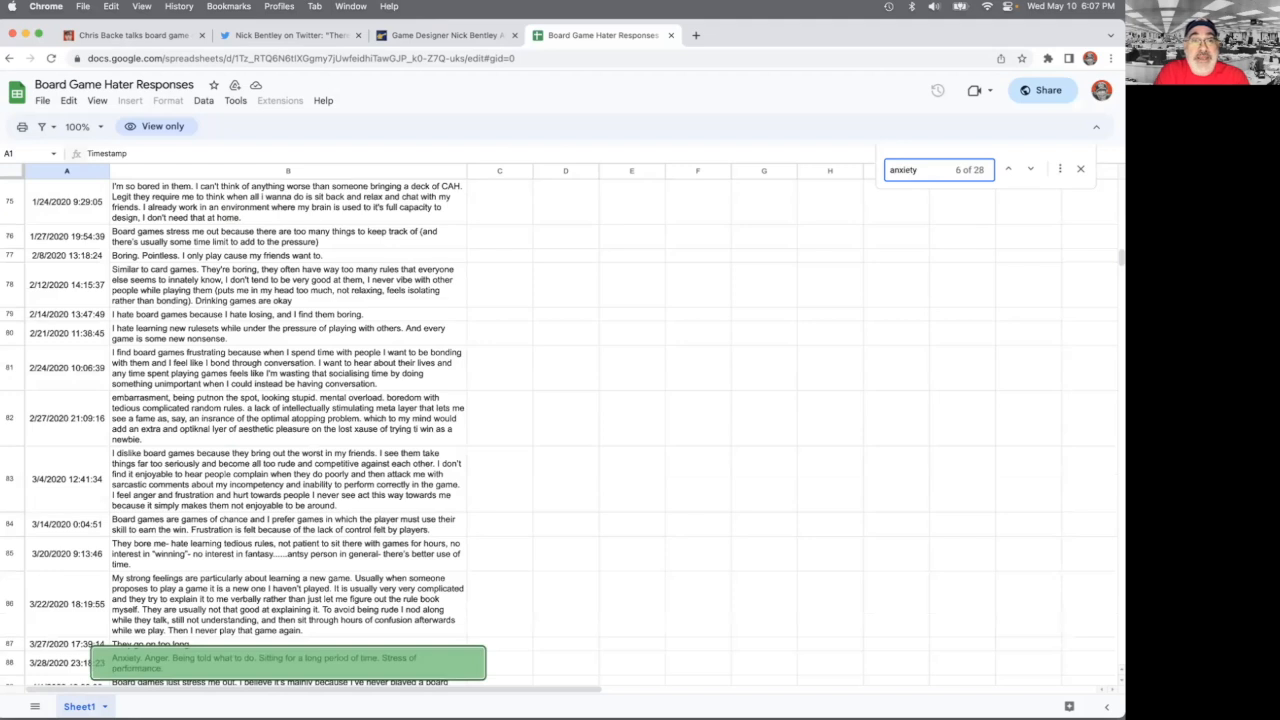
{"action": "left_click", "coordinate": [1030, 168]}
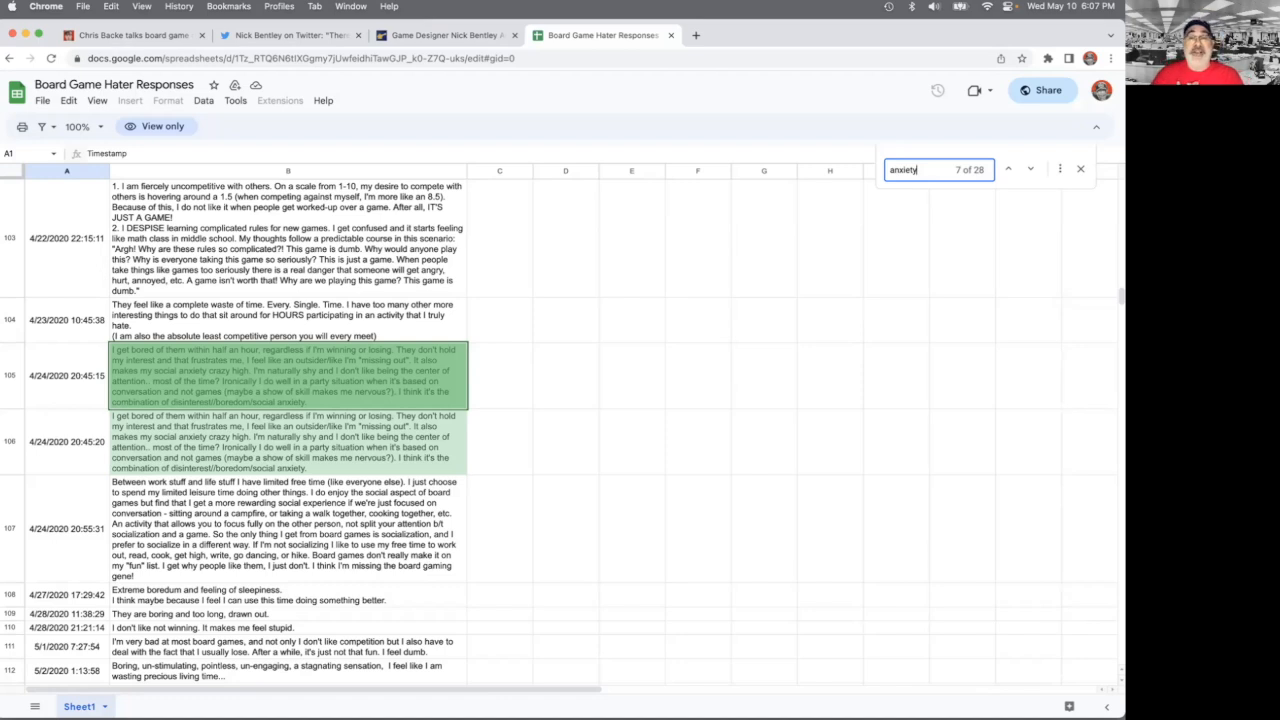
{"action": "mouse_move", "coordinate": [658, 352]}
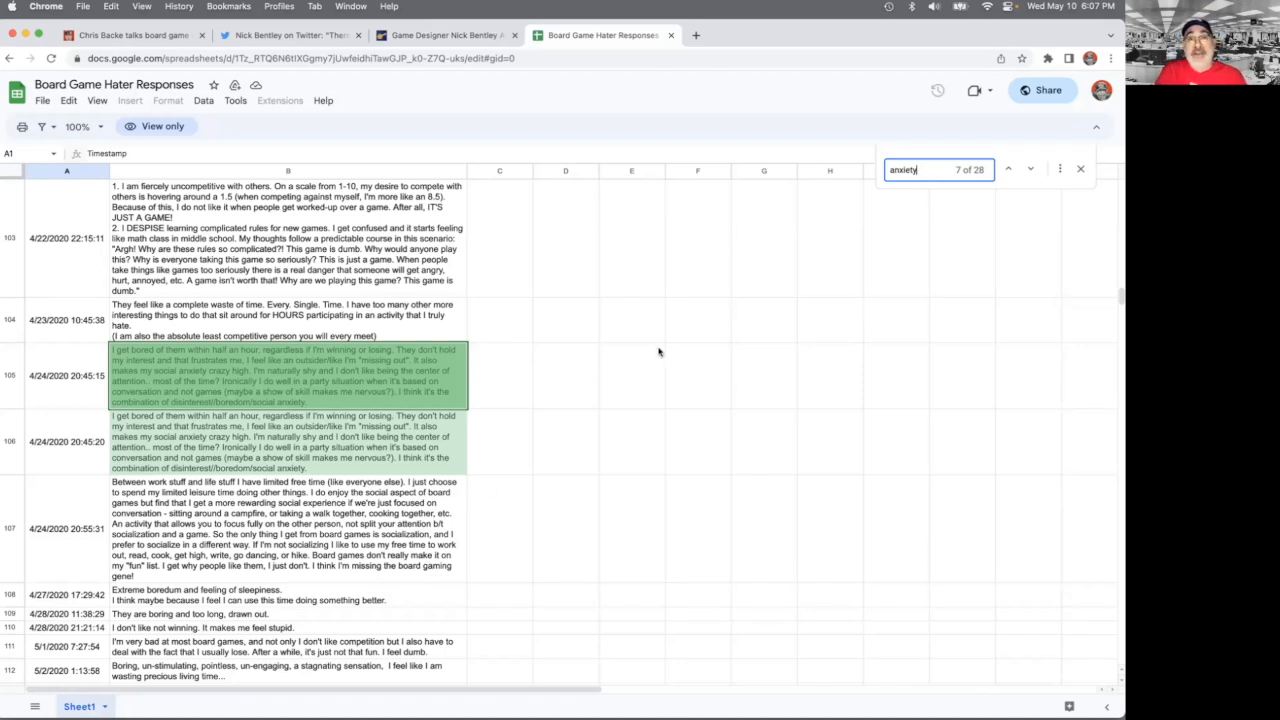